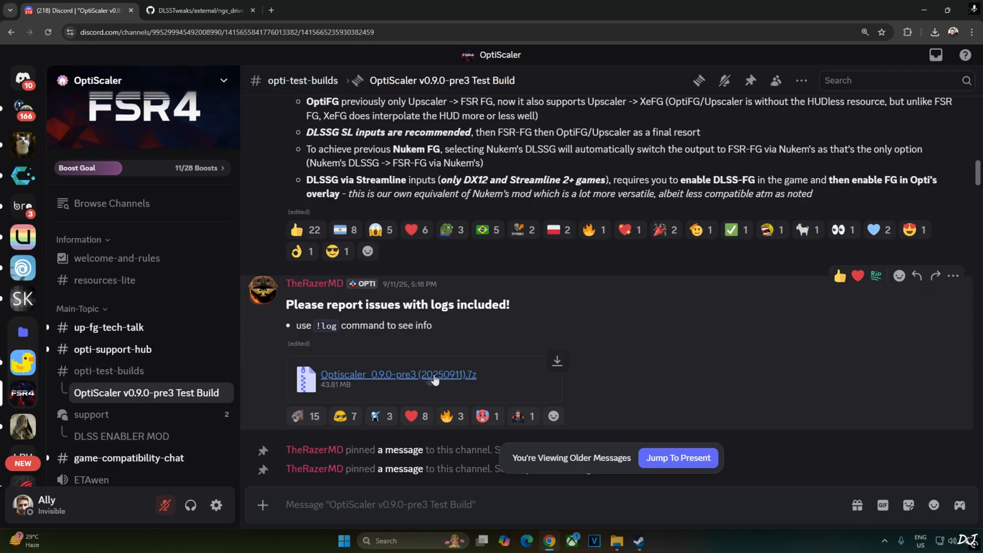
{"action": "mouse_move", "coordinate": [398, 407]}
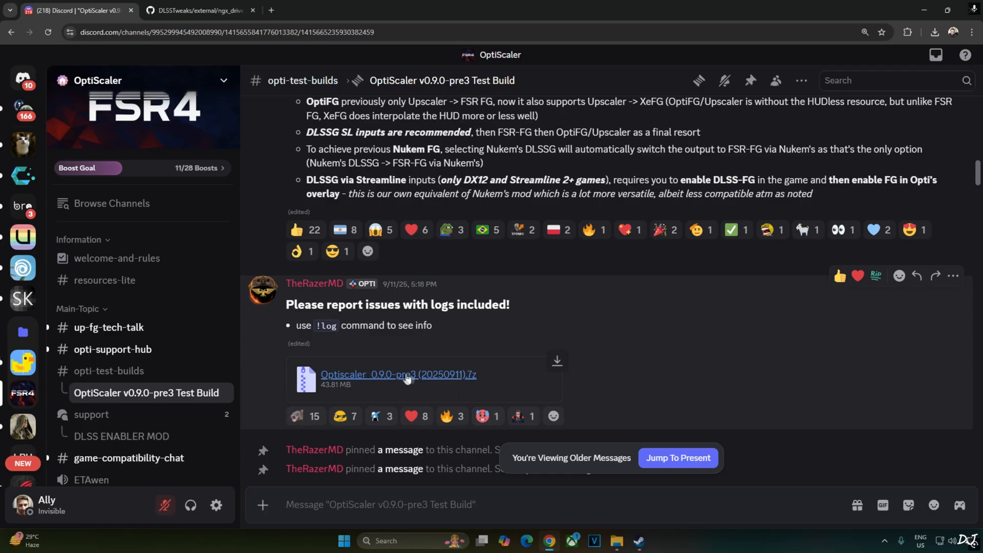
- Select the registry text of the DLSSTweaks onscreen-indicator .reg file on GitHub
{"action": "left_click", "coordinate": [198, 10]}
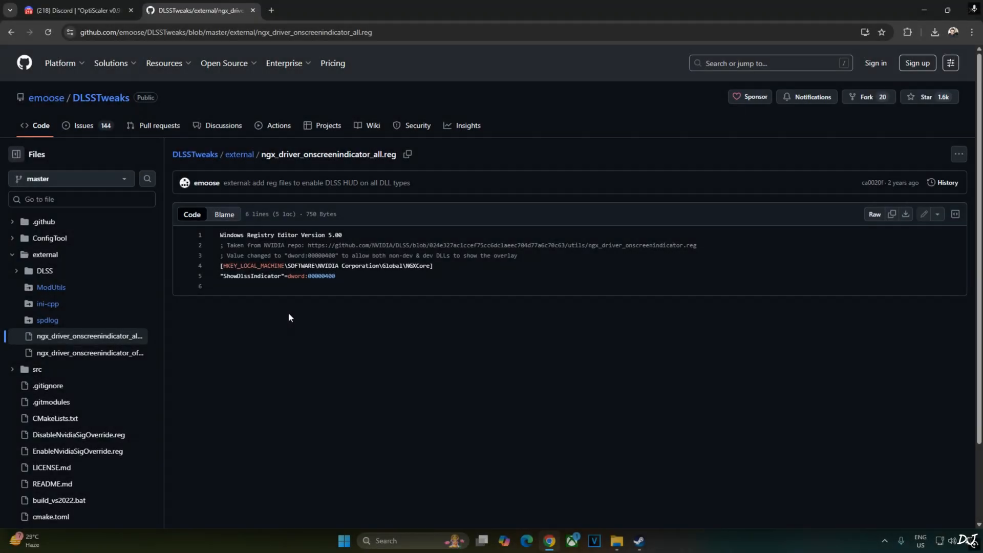
{"action": "mouse_move", "coordinate": [307, 332]}
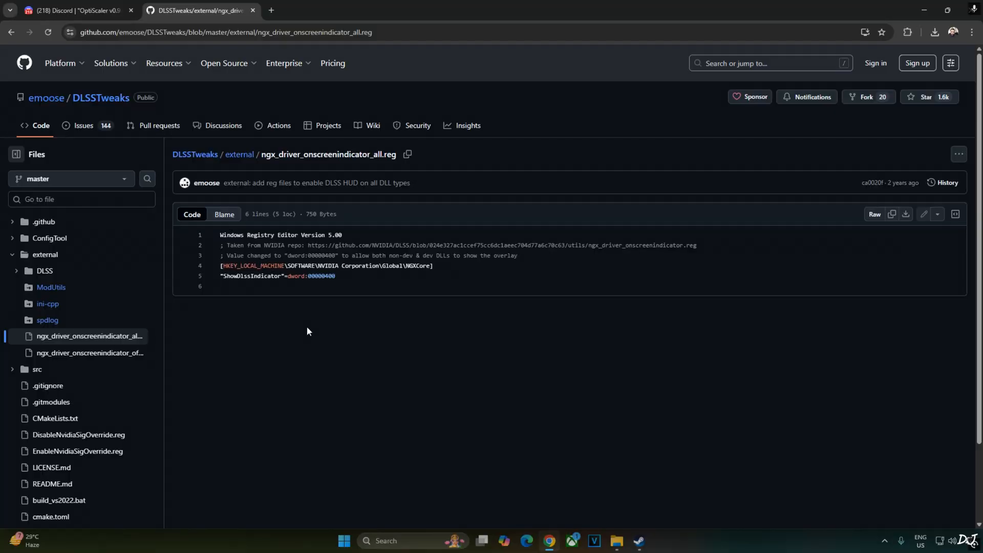
{"action": "mouse_move", "coordinate": [298, 428]}
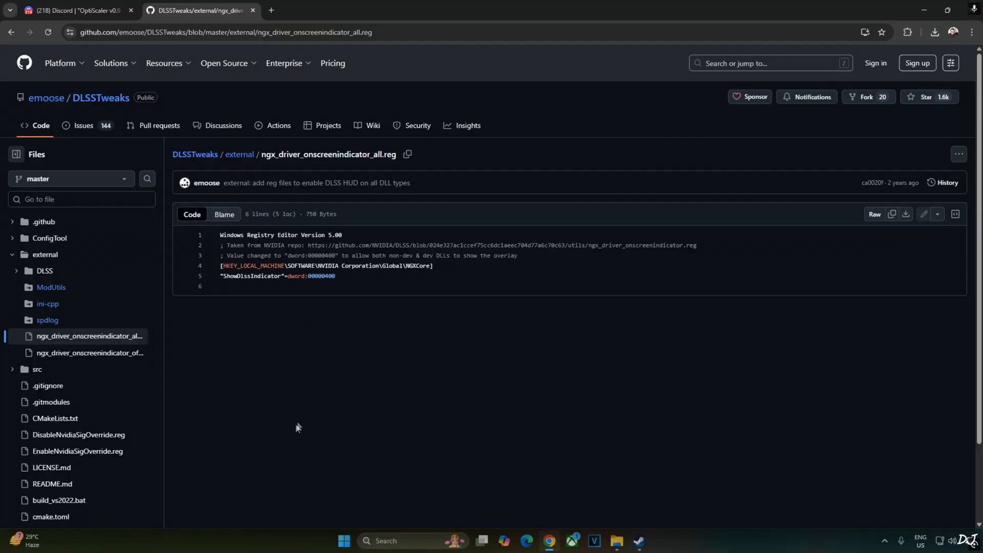
{"action": "mouse_move", "coordinate": [316, 384]}
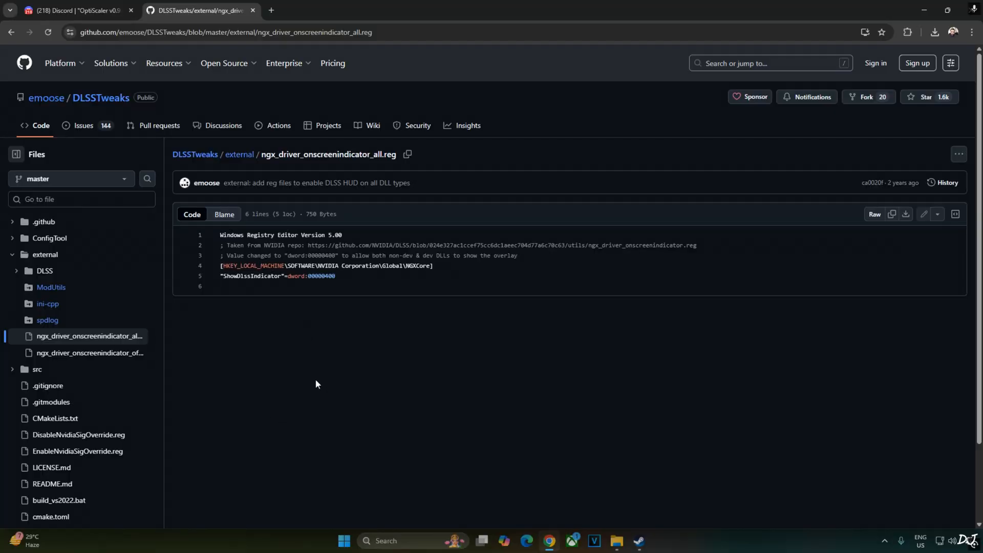
{"action": "mouse_move", "coordinate": [262, 366]}
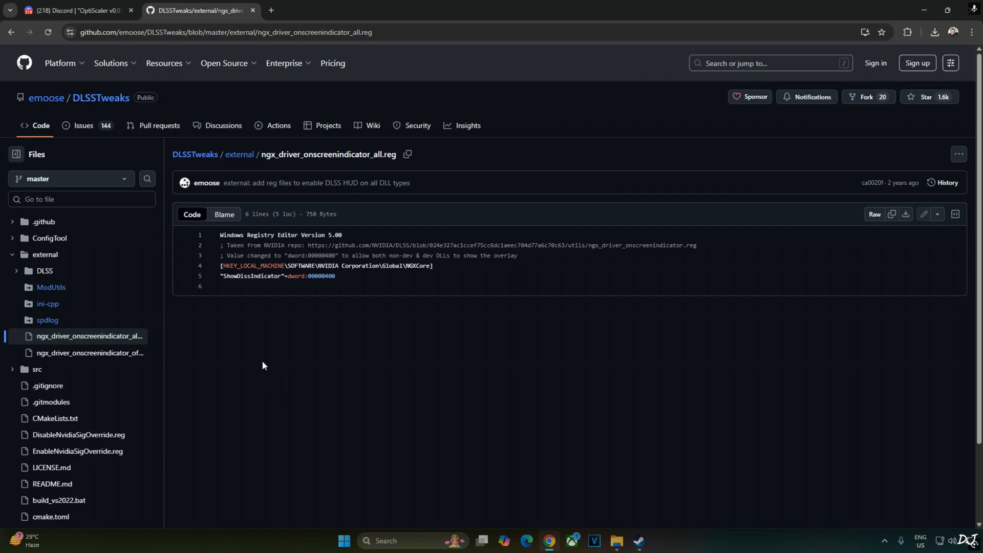
{"action": "mouse_move", "coordinate": [232, 344]}
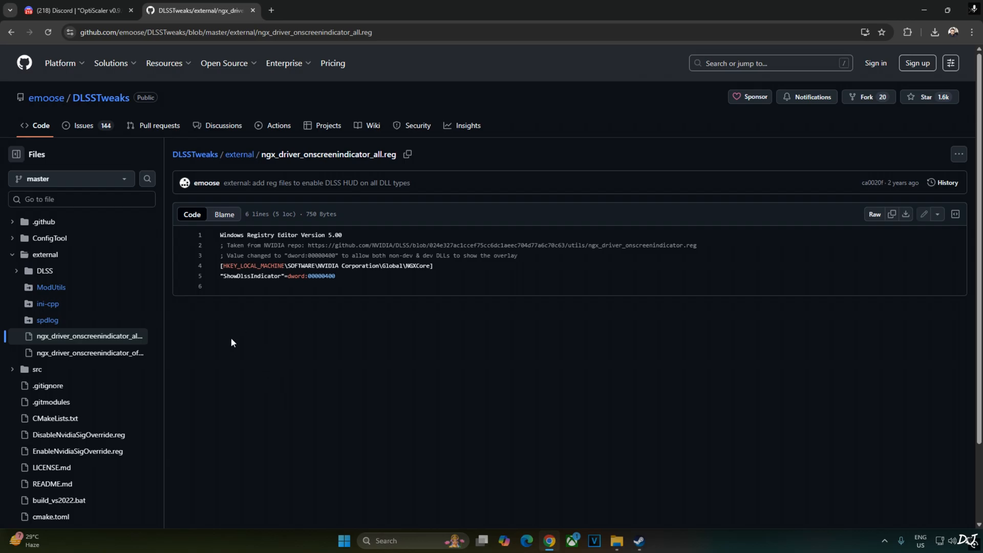
{"action": "left_click_drag", "start_coordinate": [222, 234], "coordinate": [265, 245]}
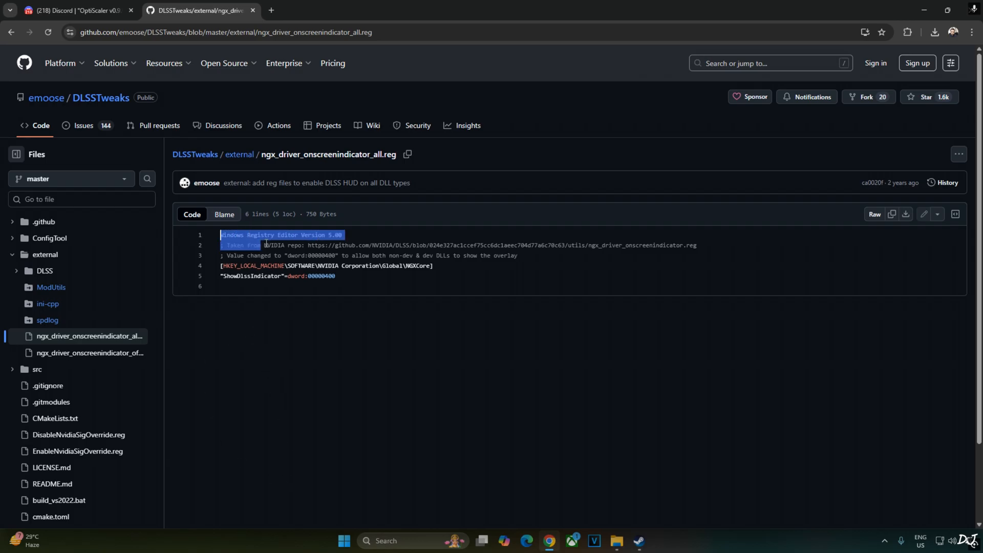
{"action": "left_click_drag", "start_coordinate": [263, 244], "coordinate": [336, 276]}
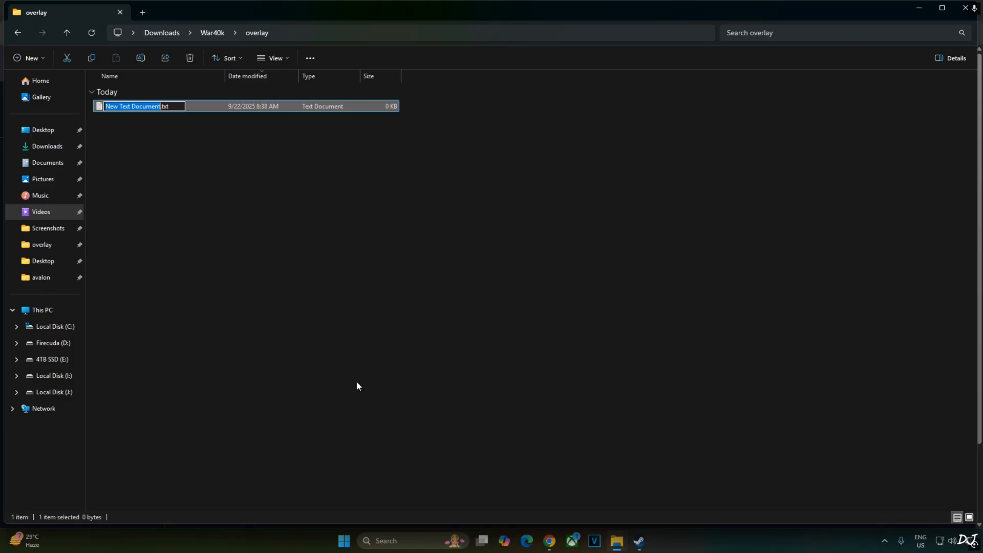
- Name the new text document overlay.reg in the War40k overlay folder
{"action": "type", "text": "overlay.reg"}
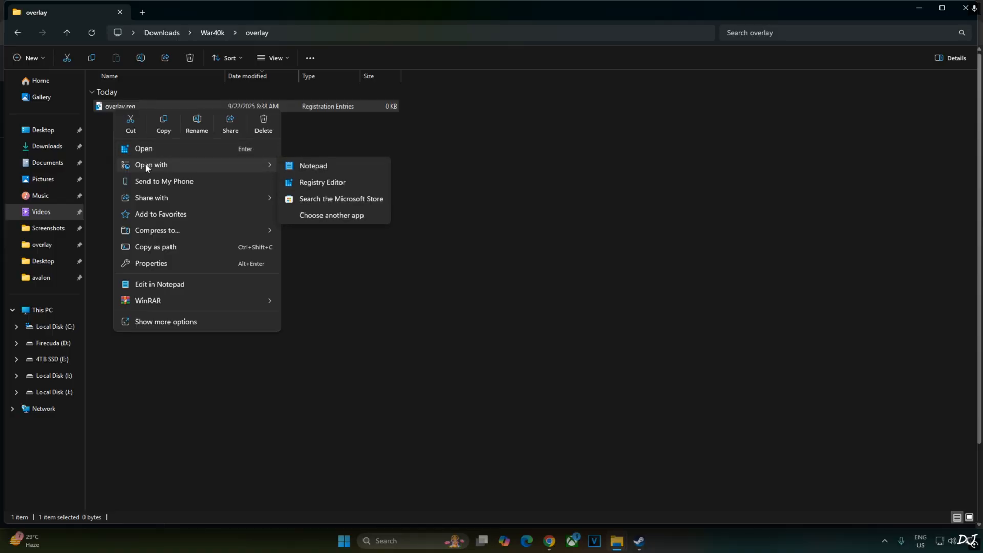
- Save the ShowDlssIndicator entry set to 00000000 into overlay.reg from Notepad
{"action": "left_click", "coordinate": [322, 182]}
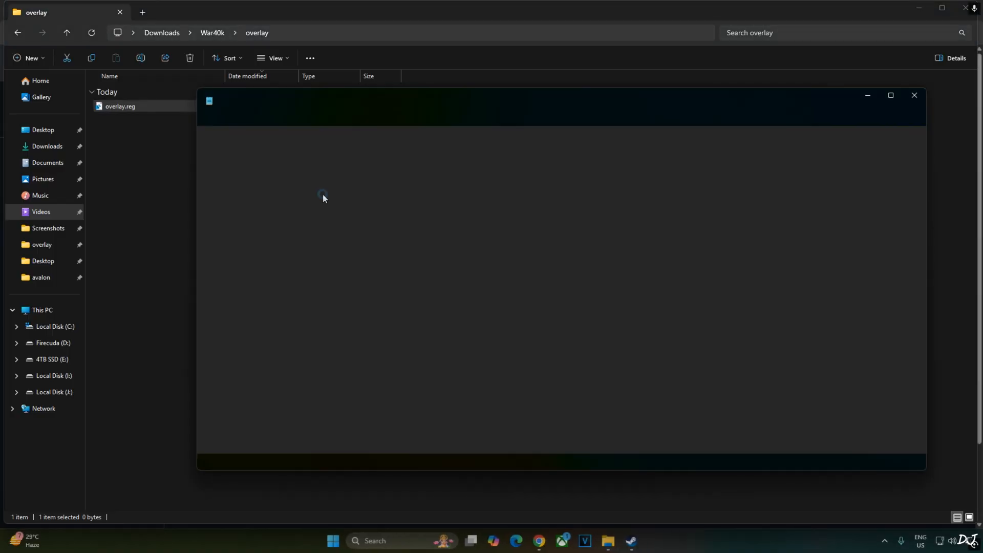
{"action": "left_click", "coordinate": [208, 117]}
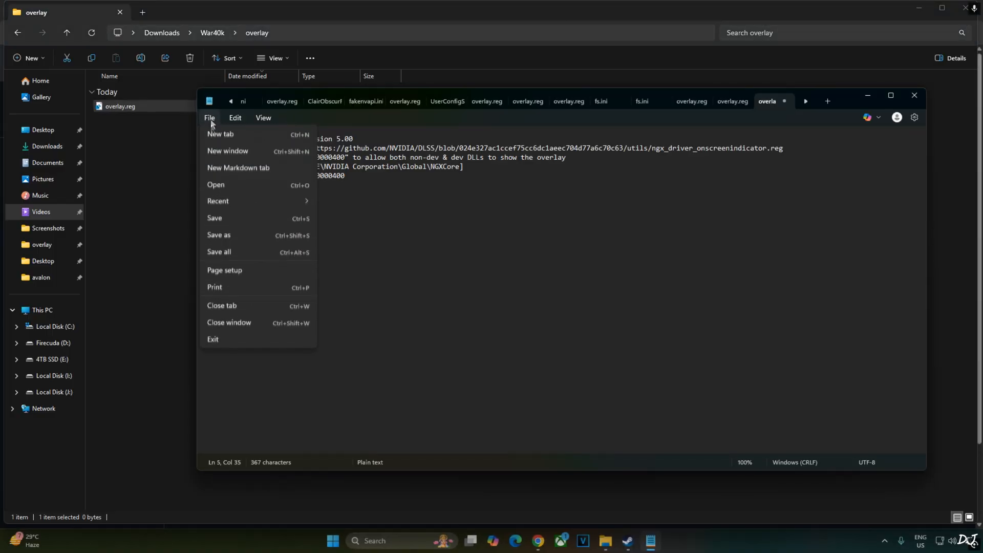
{"action": "left_click", "coordinate": [215, 218]}
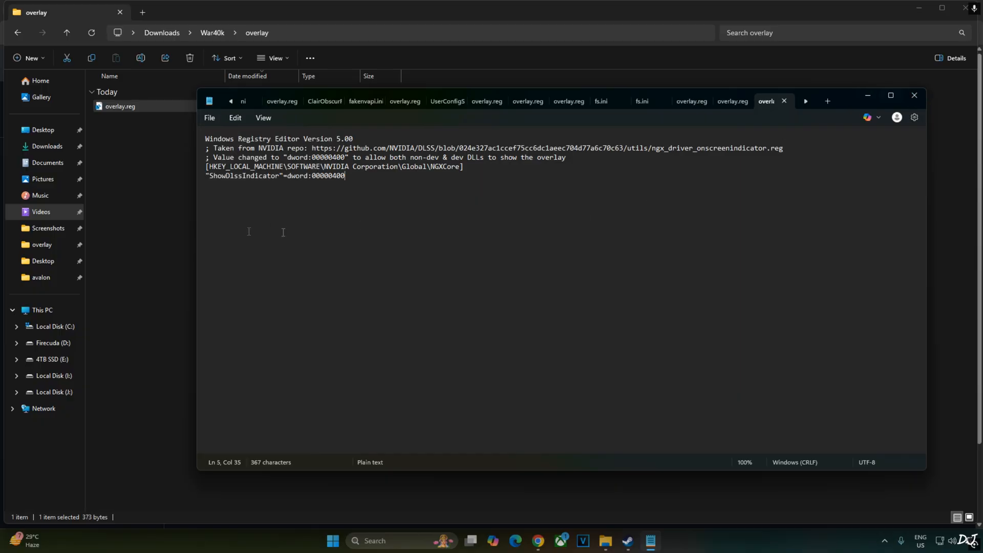
{"action": "mouse_move", "coordinate": [305, 264]}
{"action": "type", "text": "0"}
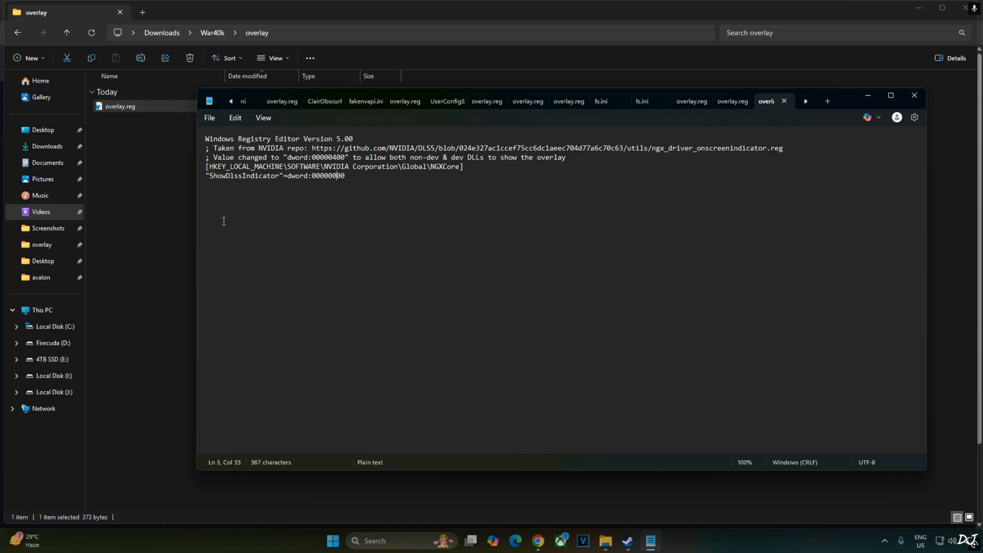
{"action": "mouse_move", "coordinate": [282, 295]}
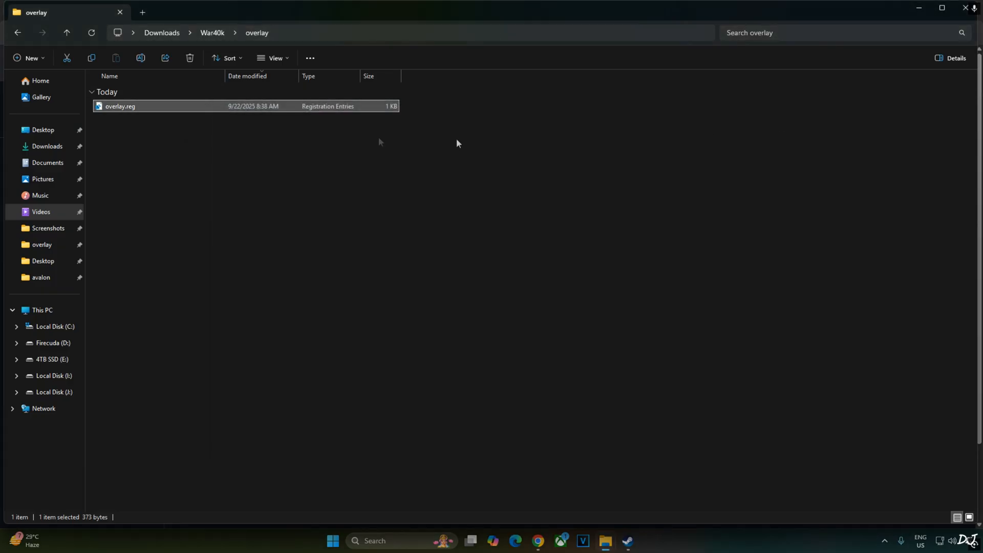
- Merge overlay.reg into the registry and acknowledge the successful import
{"action": "right_click", "coordinate": [119, 106]}
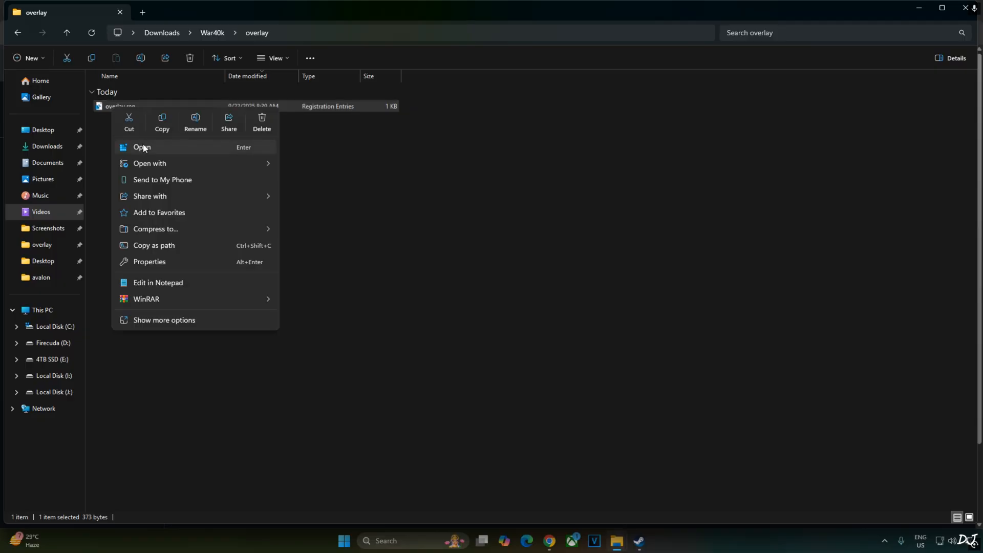
{"action": "left_click", "coordinate": [141, 147]}
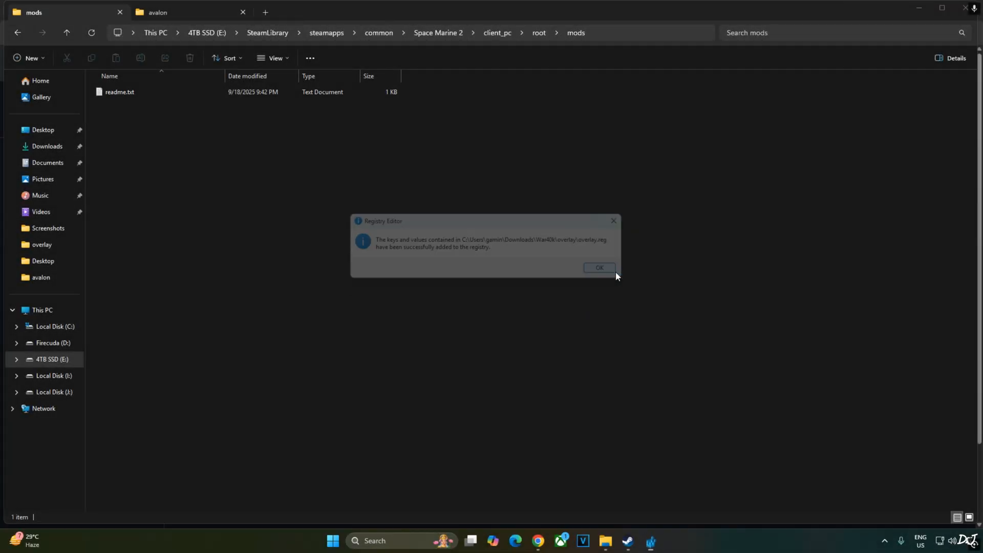
{"action": "left_click", "coordinate": [598, 269]}
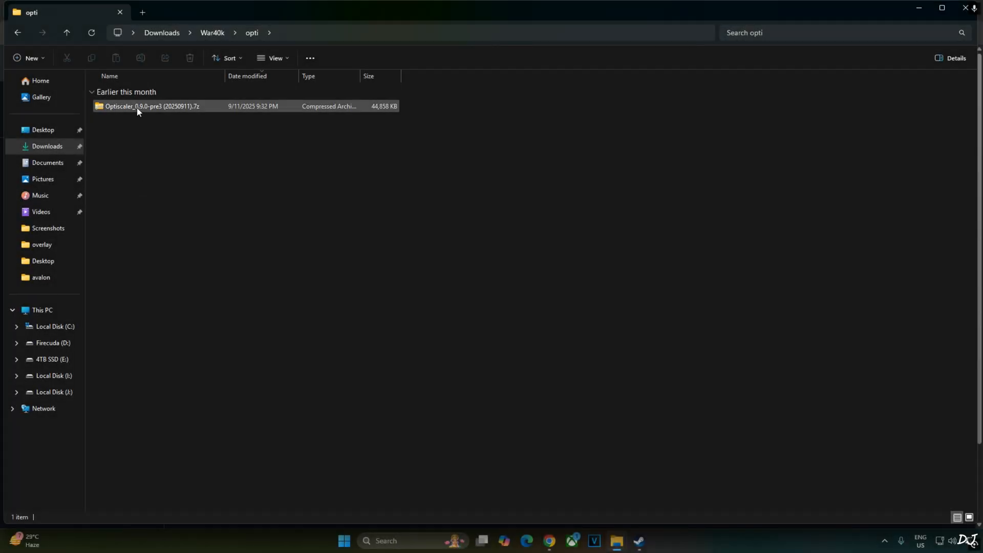
- Select OptiScaler.ini, OptiScaler.dll, libxell.dll, fakenvapi.ini and fakenvapi.dll in the OptiScaler archive
{"action": "double_click", "coordinate": [151, 106]}
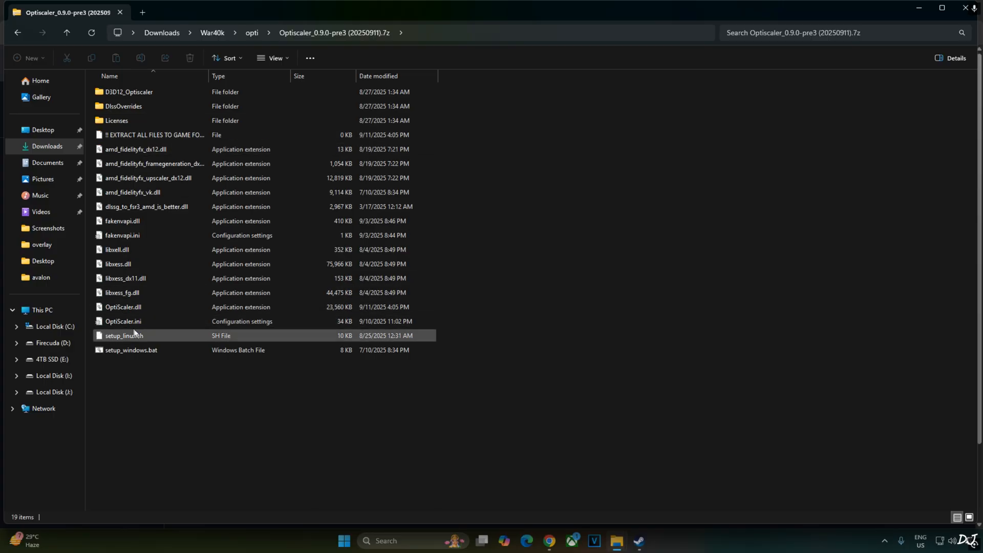
{"action": "left_click", "coordinate": [123, 321]}
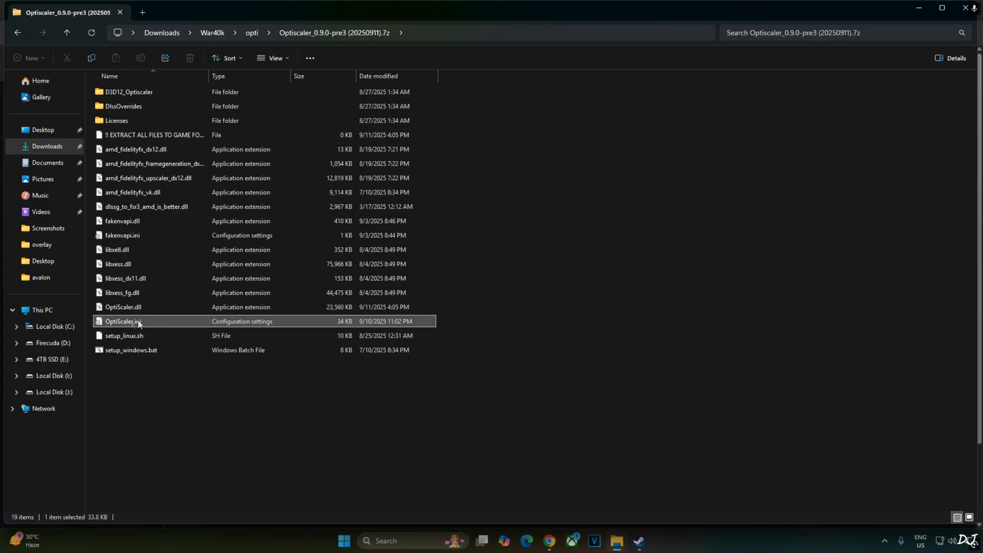
{"action": "left_click", "coordinate": [123, 307]}
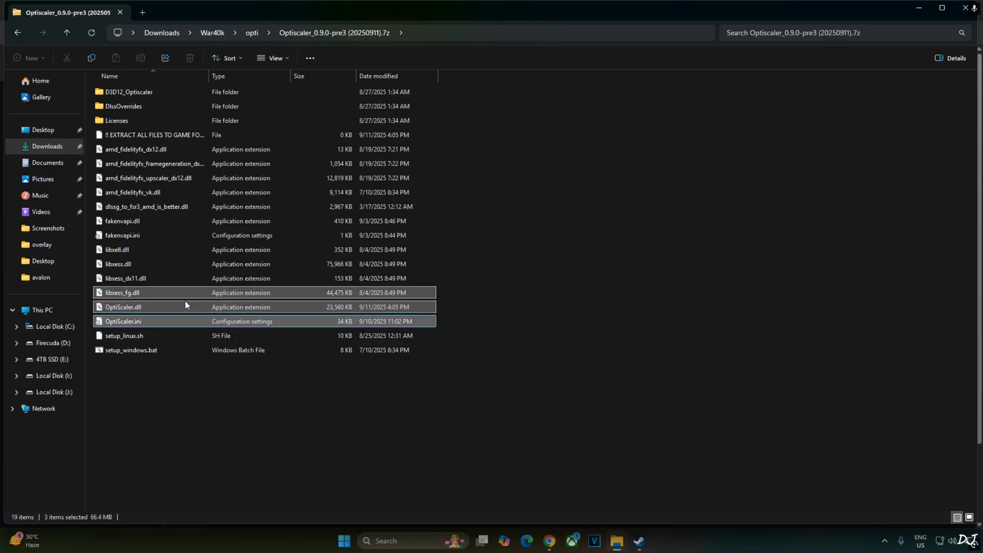
{"action": "mouse_move", "coordinate": [125, 278]}
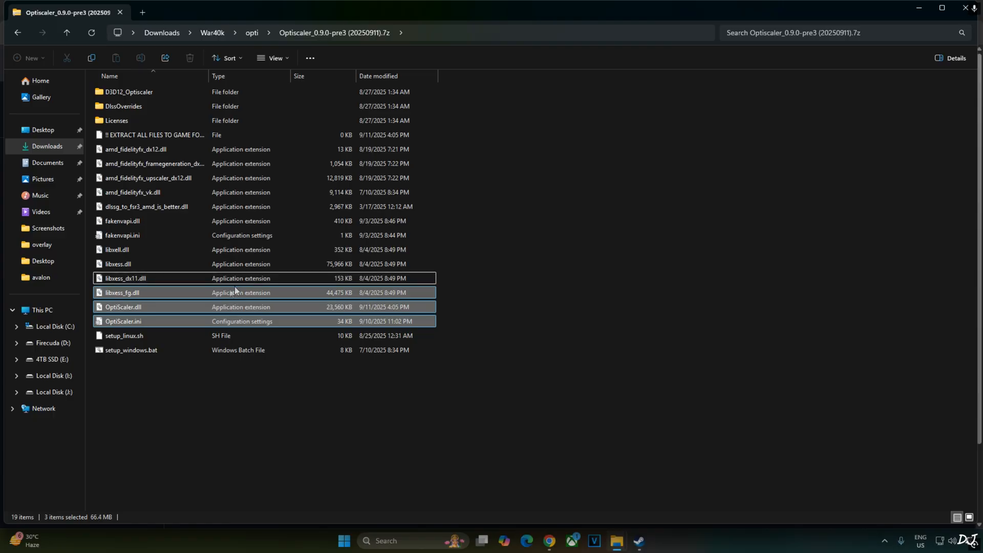
{"action": "mouse_move", "coordinate": [132, 276]}
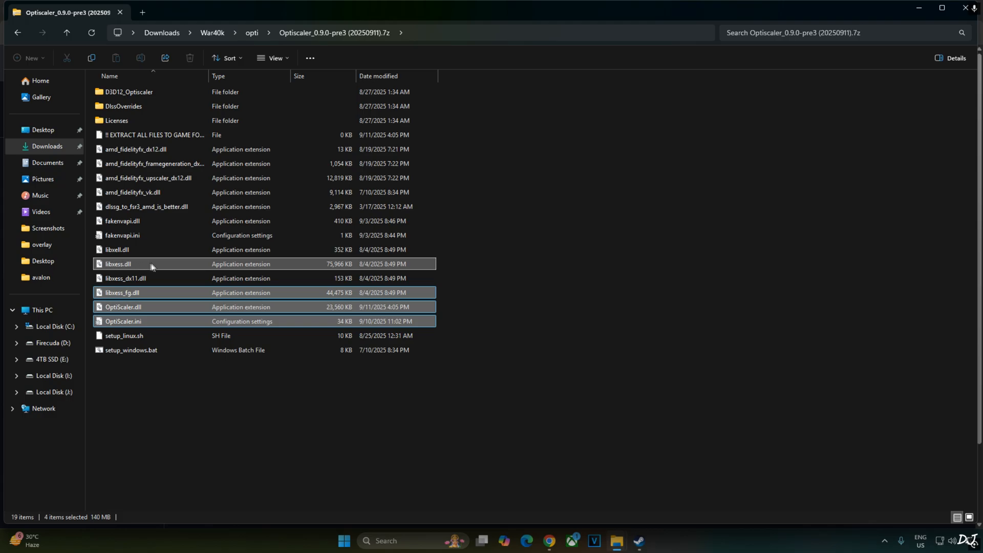
{"action": "left_click", "coordinate": [118, 249]}
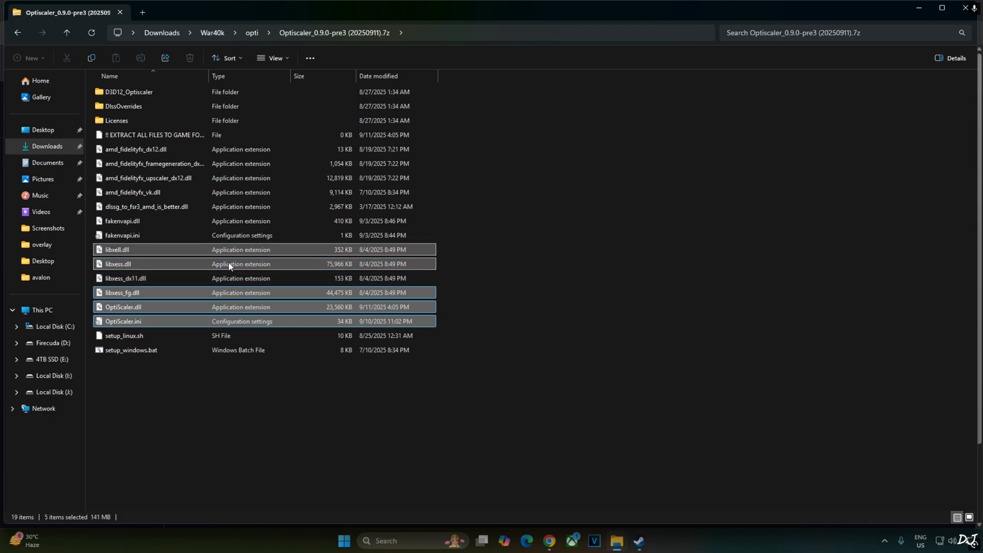
{"action": "mouse_move", "coordinate": [163, 261]}
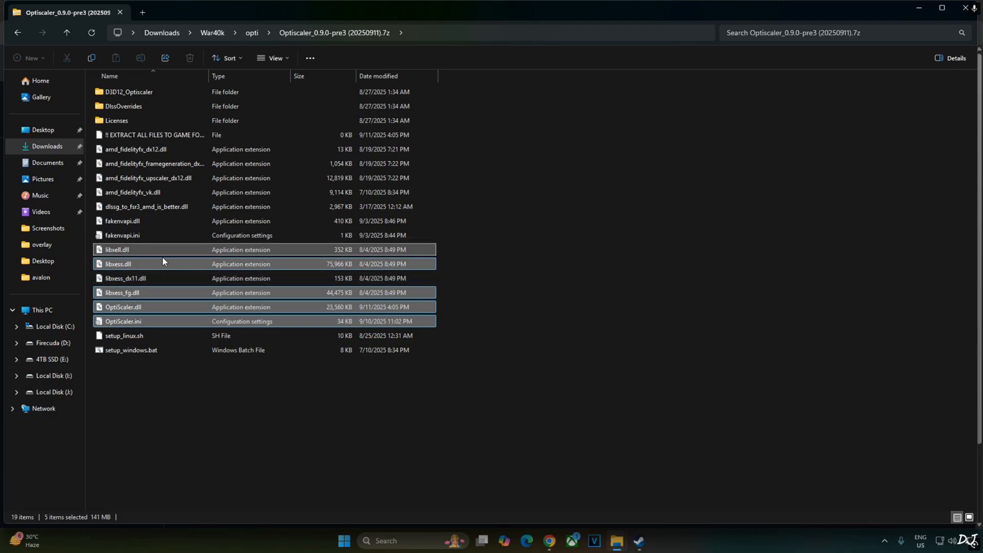
{"action": "left_click", "coordinate": [122, 235]}
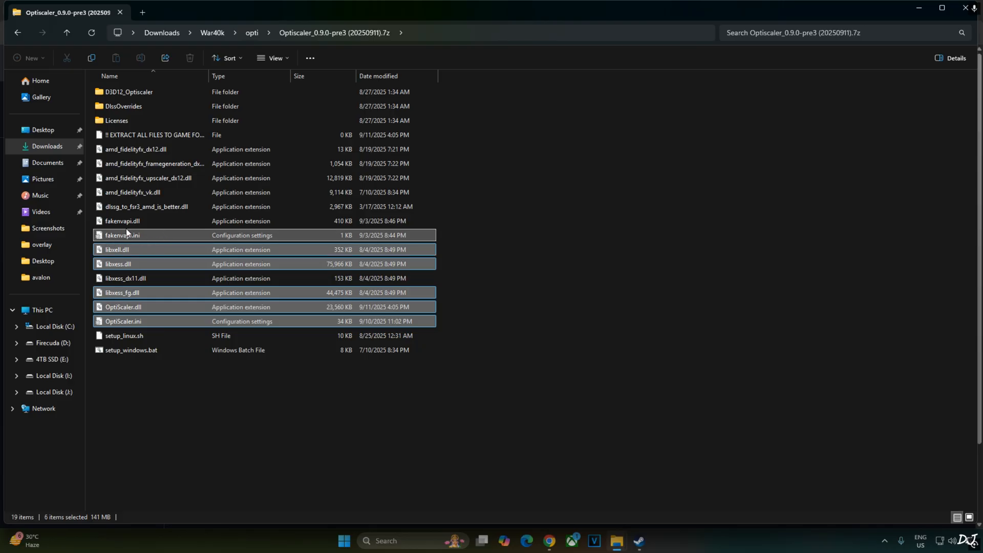
{"action": "left_click", "coordinate": [122, 220]}
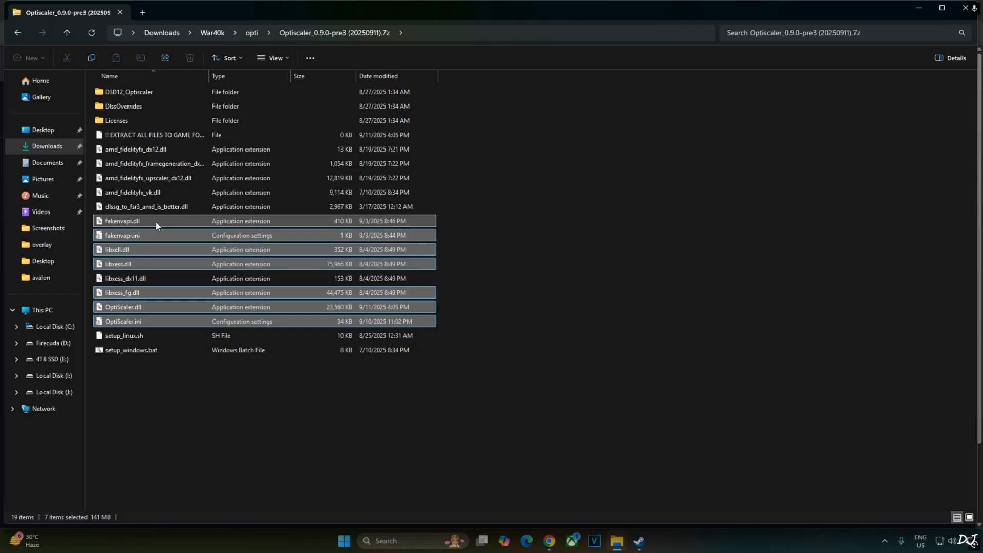
{"action": "mouse_move", "coordinate": [172, 222]}
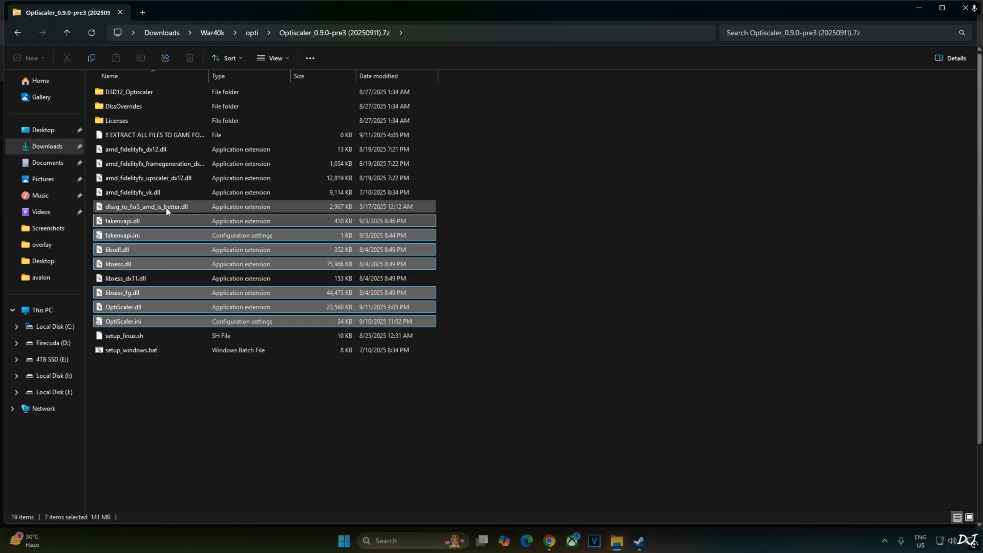
- Add dlssg_to_fsr3 and the FidelityFX upscaler dll to the selection and copy the files
{"action": "left_click", "coordinate": [123, 221]}
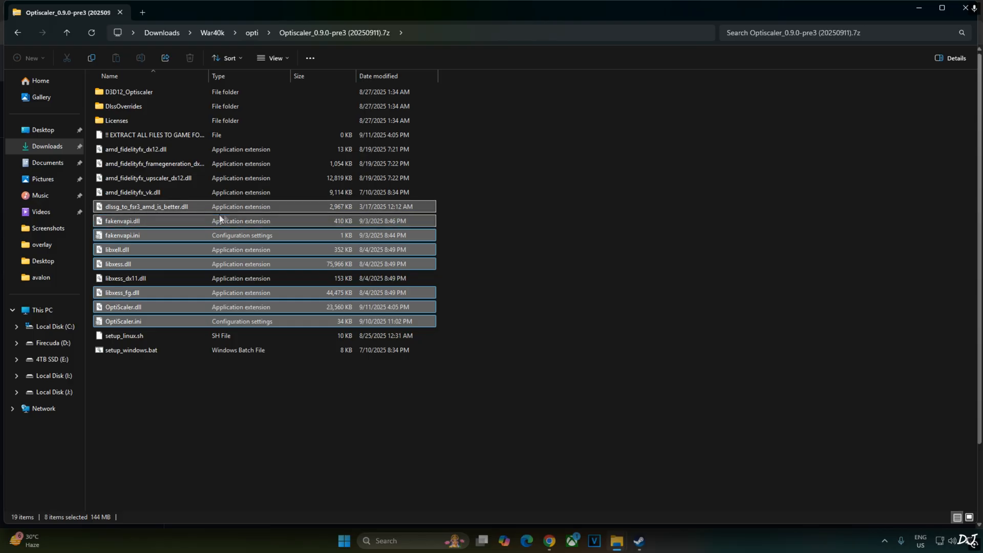
{"action": "mouse_move", "coordinate": [141, 196]}
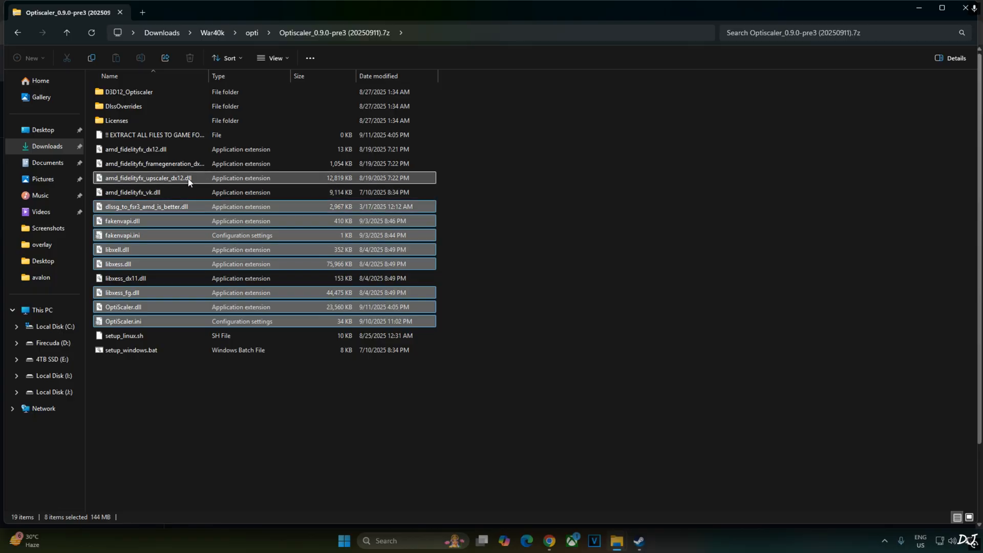
{"action": "left_click", "coordinate": [149, 179]}
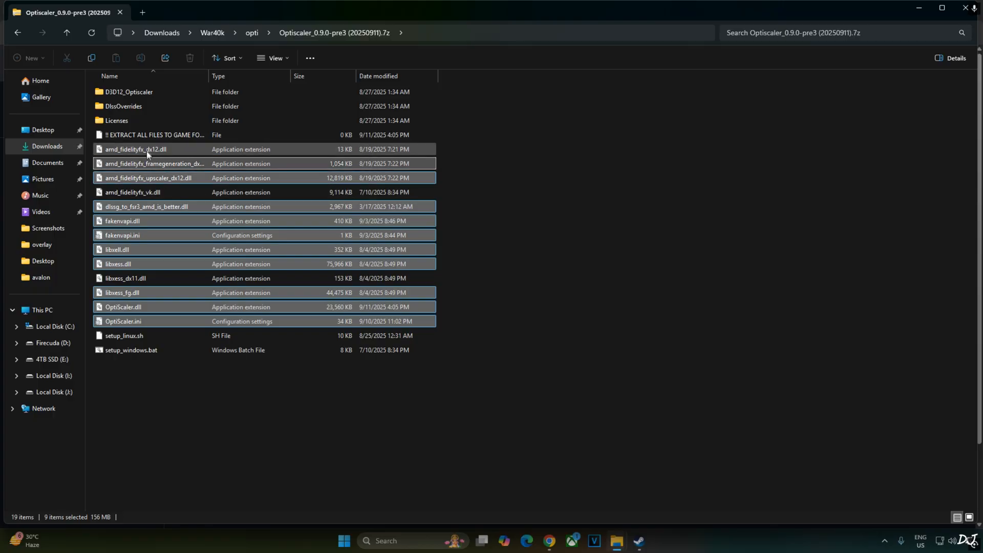
{"action": "right_click", "coordinate": [123, 320]}
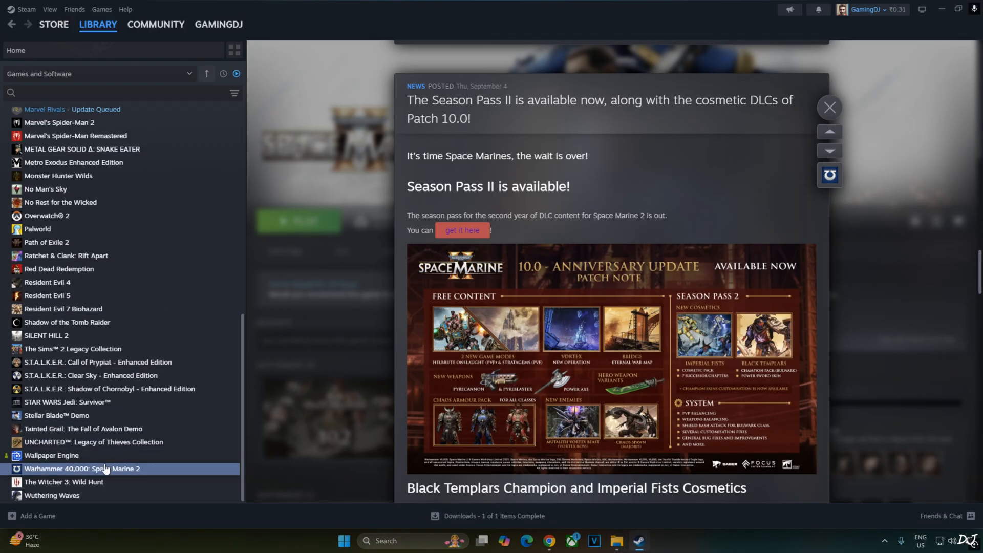
- Browse the local files of Warhammer 40,000: Space Marine 2 from the Steam library
{"action": "right_click", "coordinate": [81, 468]}
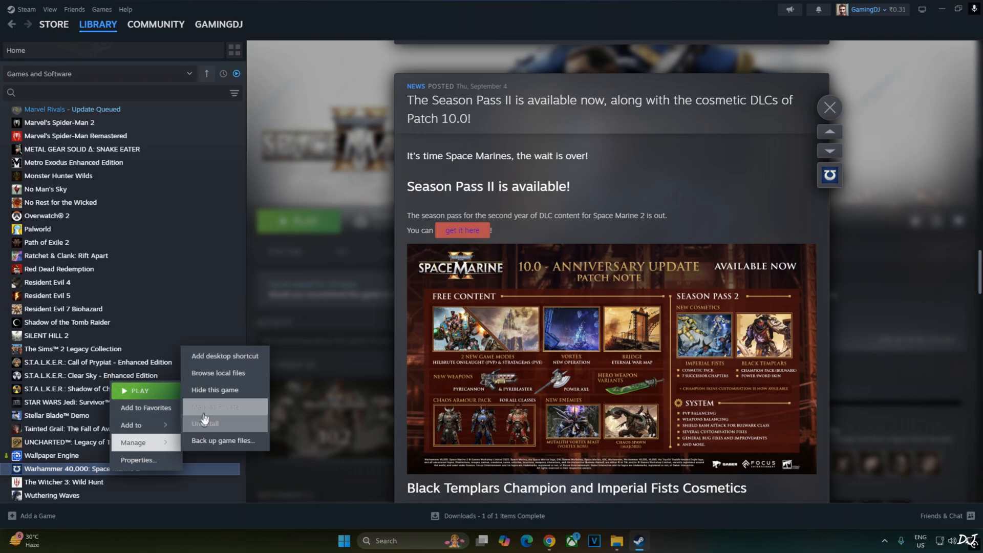
{"action": "left_click", "coordinate": [242, 374]}
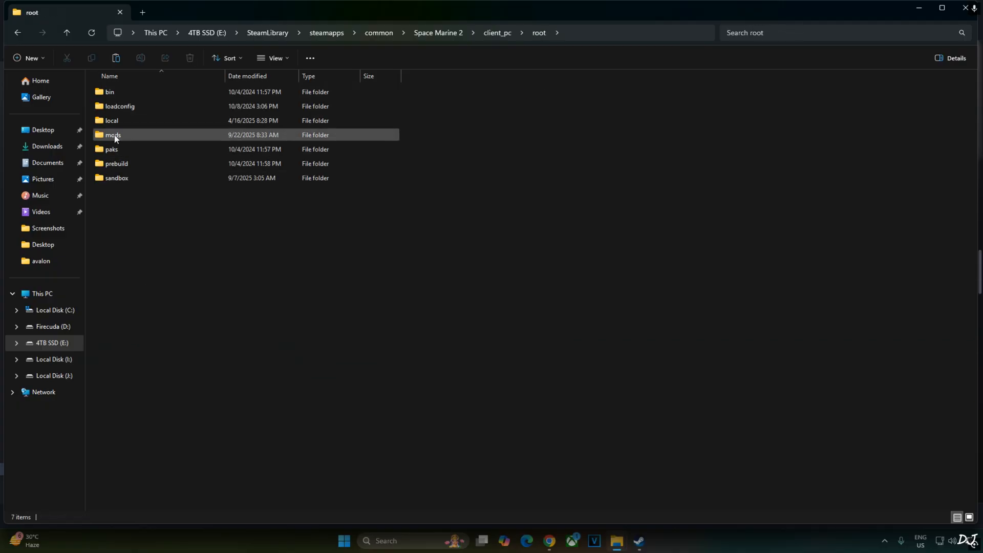
- Paste the OptiScaler files into bin\pc, replacing the existing amd_fidelityfx_dx12.dll
{"action": "double_click", "coordinate": [109, 92]}
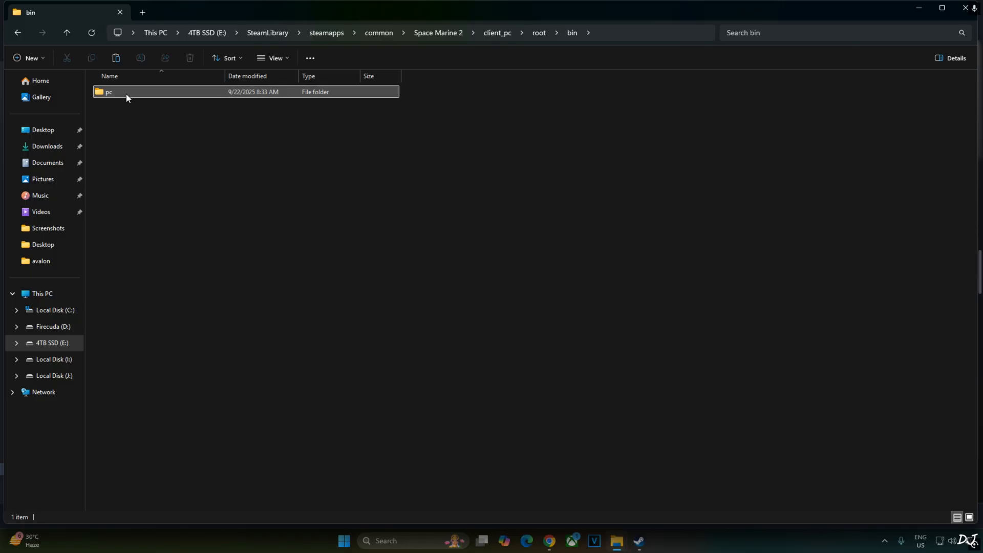
{"action": "double_click", "coordinate": [108, 91]}
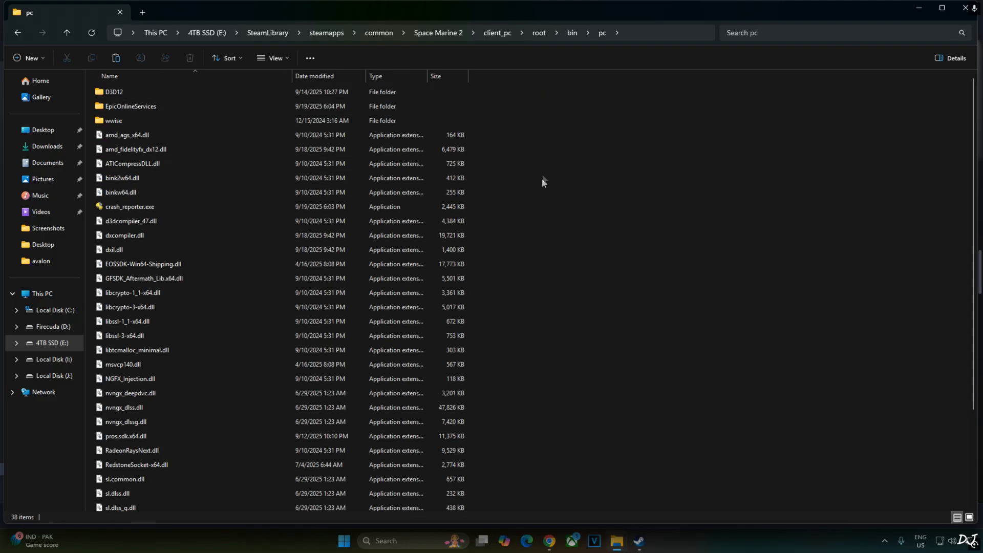
{"action": "mouse_move", "coordinate": [579, 195]}
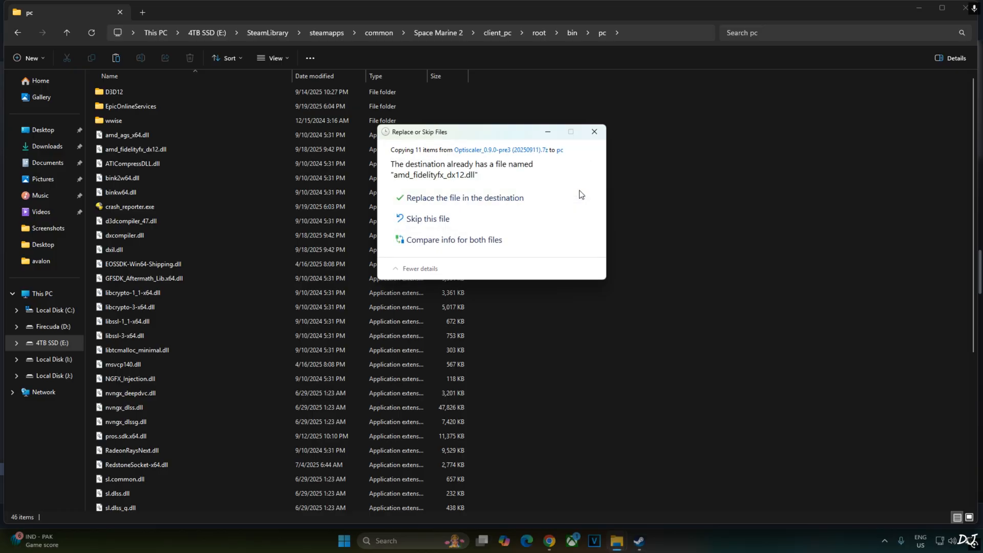
{"action": "left_click", "coordinate": [464, 198]}
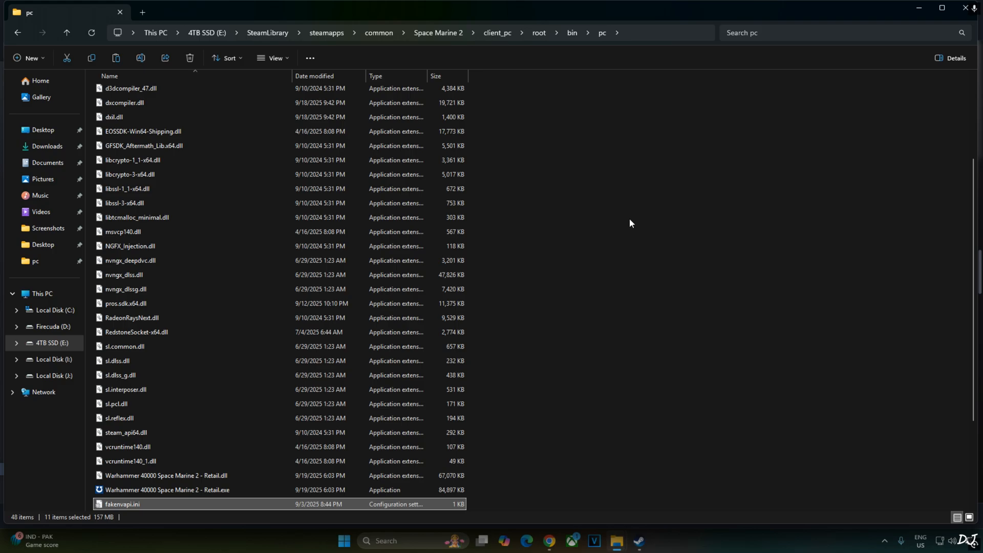
{"action": "scroll", "scroll_direction": "down", "scroll_amount": 3}
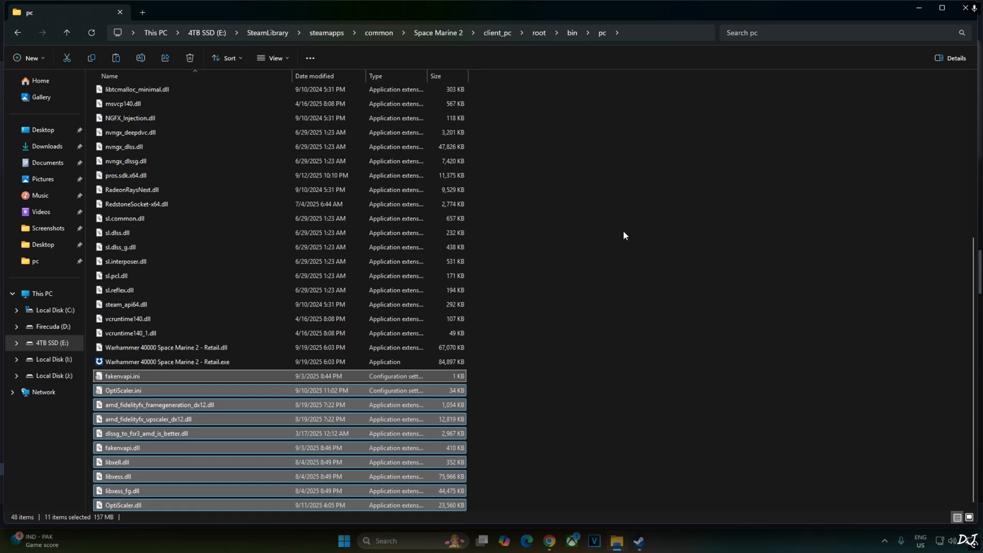
{"action": "left_click", "coordinate": [123, 508]}
{"action": "type", "text": "dxgi"}
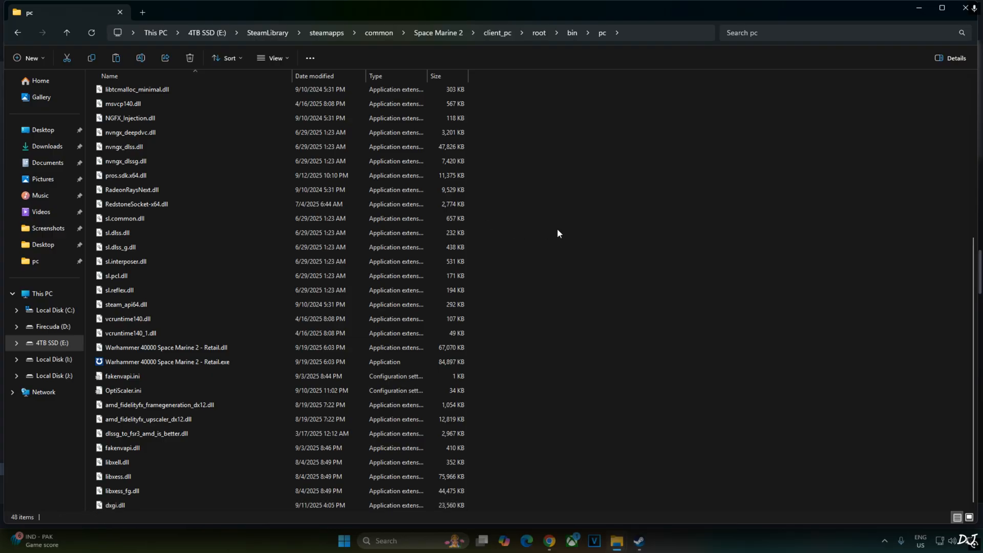
- Create rungame.bat in the bin\pc folder and open it in Notepad
{"action": "right_click", "coordinate": [556, 234]}
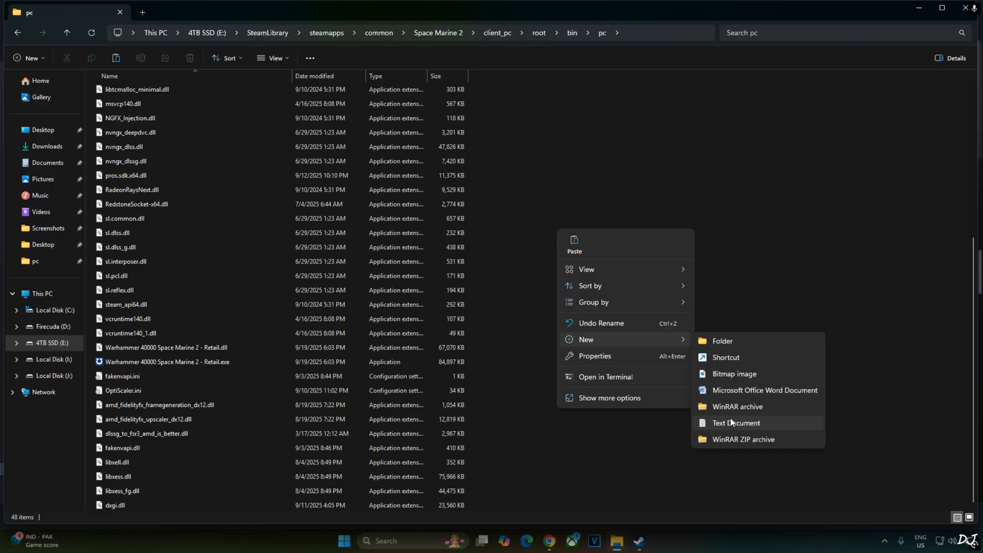
{"action": "left_click", "coordinate": [737, 428]}
{"action": "type", "text": "rungame."}
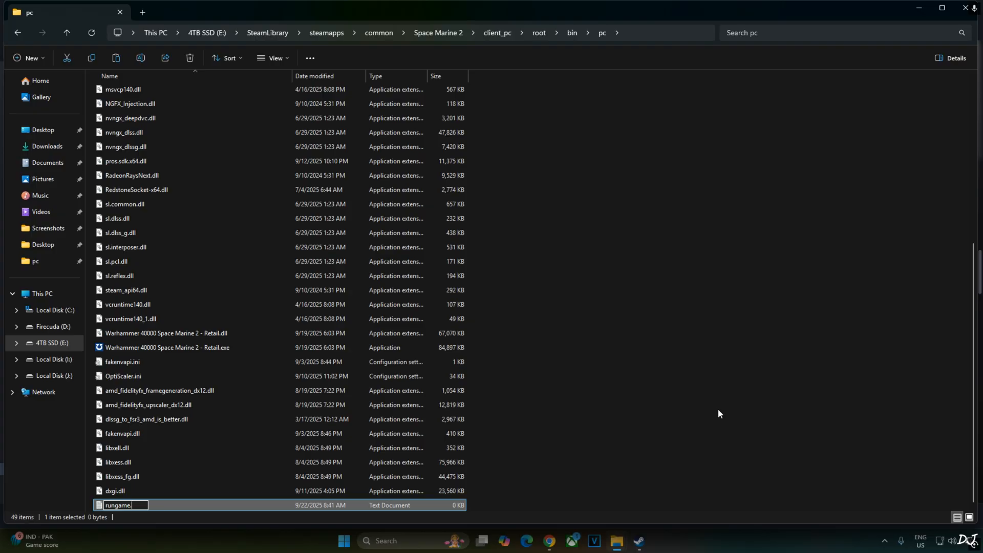
{"action": "type", "text": "bat"}
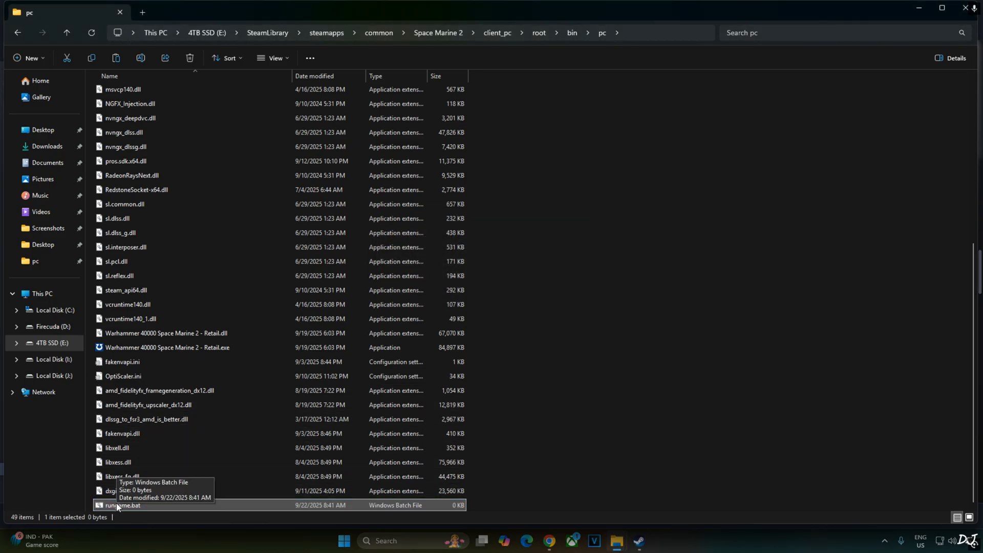
{"action": "right_click", "coordinate": [119, 505]}
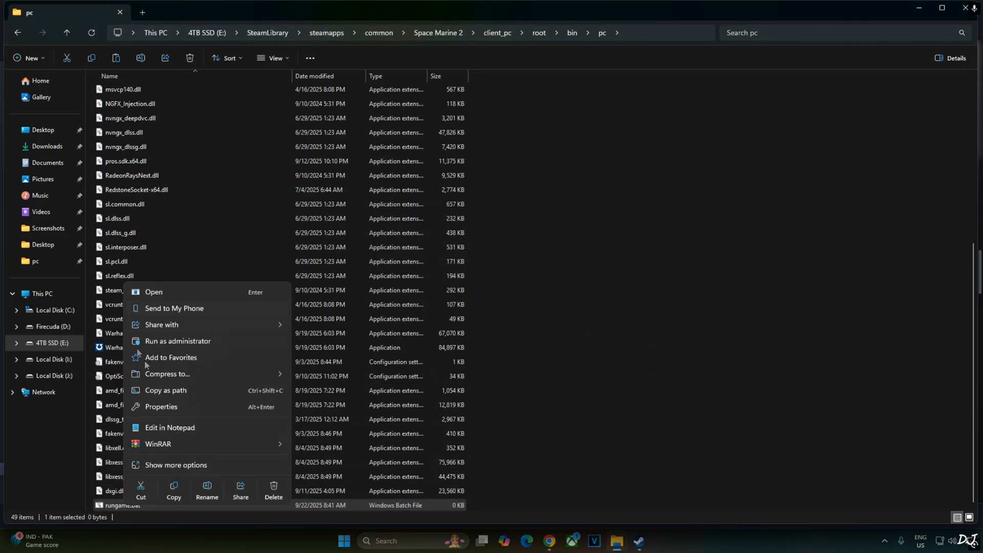
{"action": "left_click", "coordinate": [170, 429]}
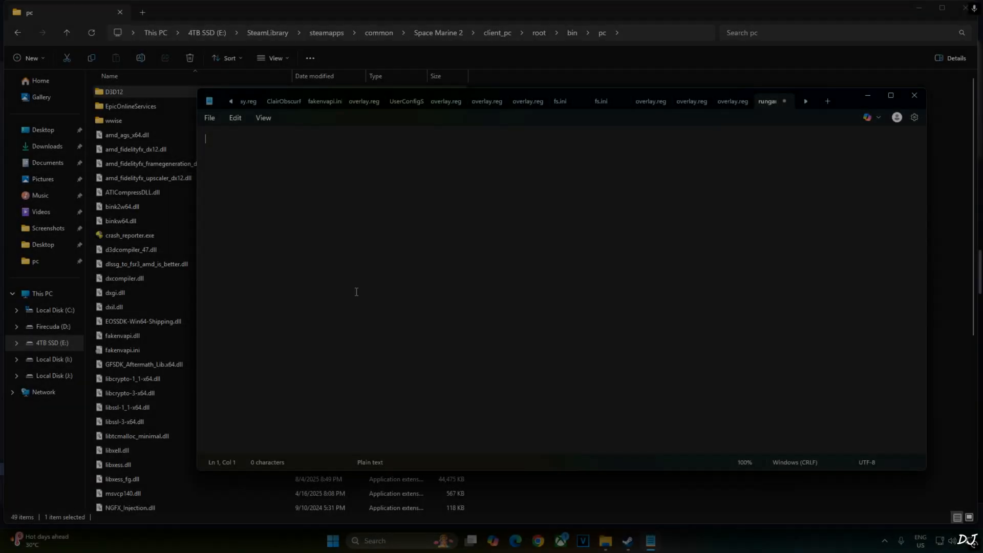
- Paste the SteamAppId/SteamGameId 2183900 launch script into rungame.bat and save it
{"action": "right_click", "coordinate": [356, 291]}
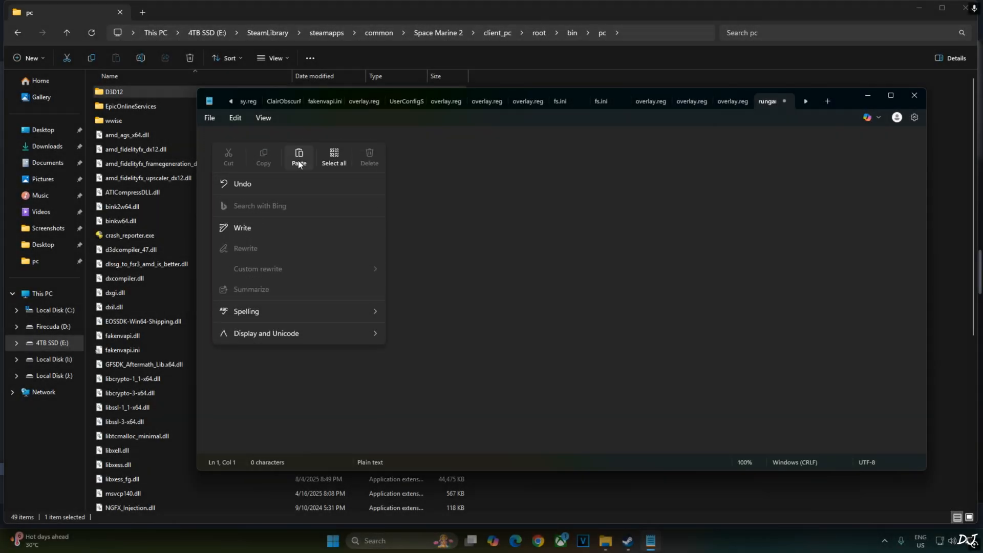
{"action": "left_click", "coordinate": [299, 157]}
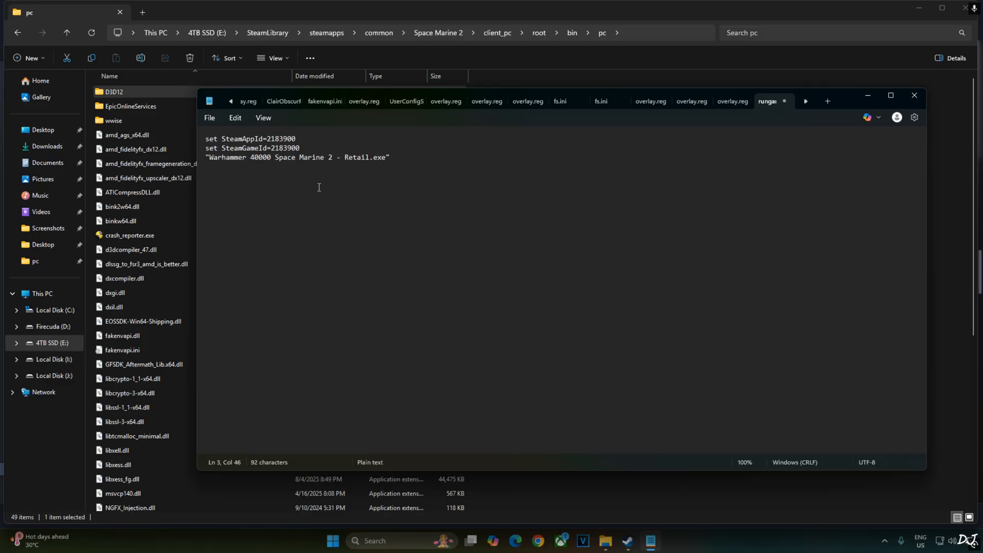
{"action": "left_click", "coordinate": [209, 118]}
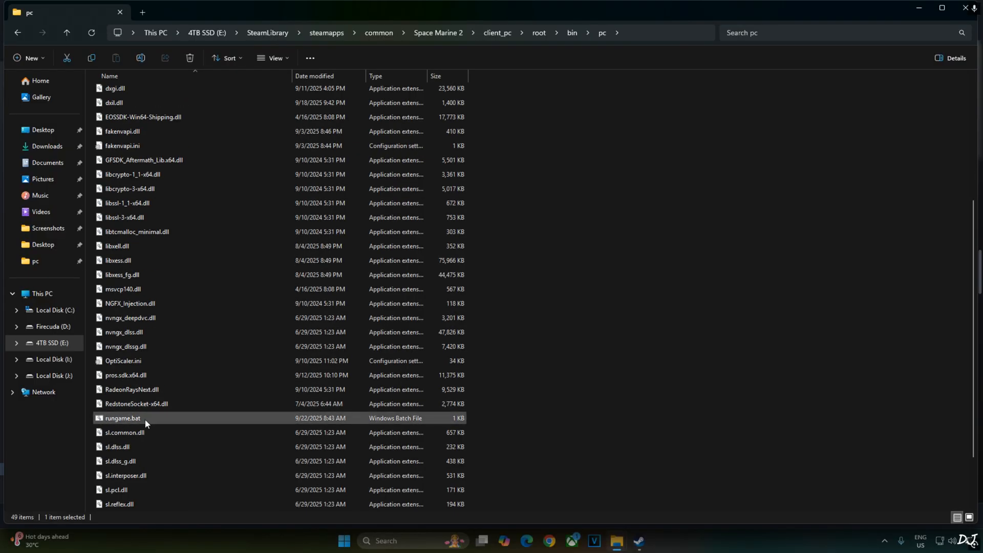
{"action": "mouse_move", "coordinate": [145, 423]}
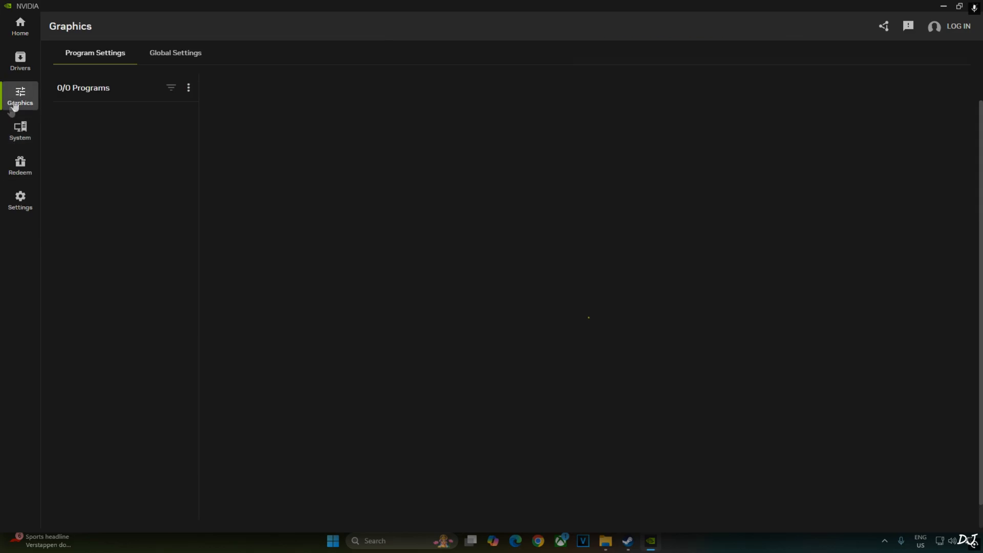
- Set Space Marine 2's DLSS Override model preset to Latest in NVIDIA App and apply it
{"action": "left_click", "coordinate": [188, 87]}
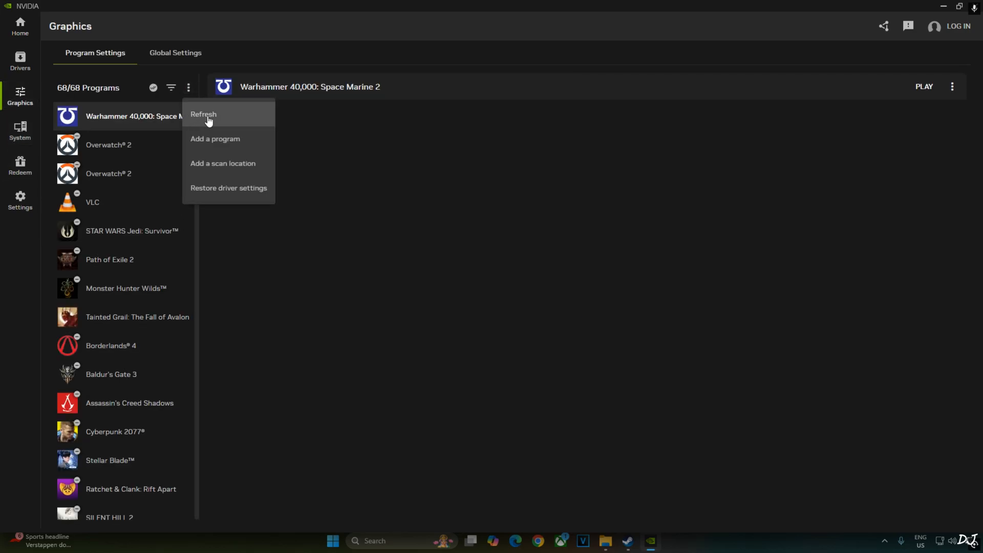
{"action": "left_click", "coordinate": [203, 114]}
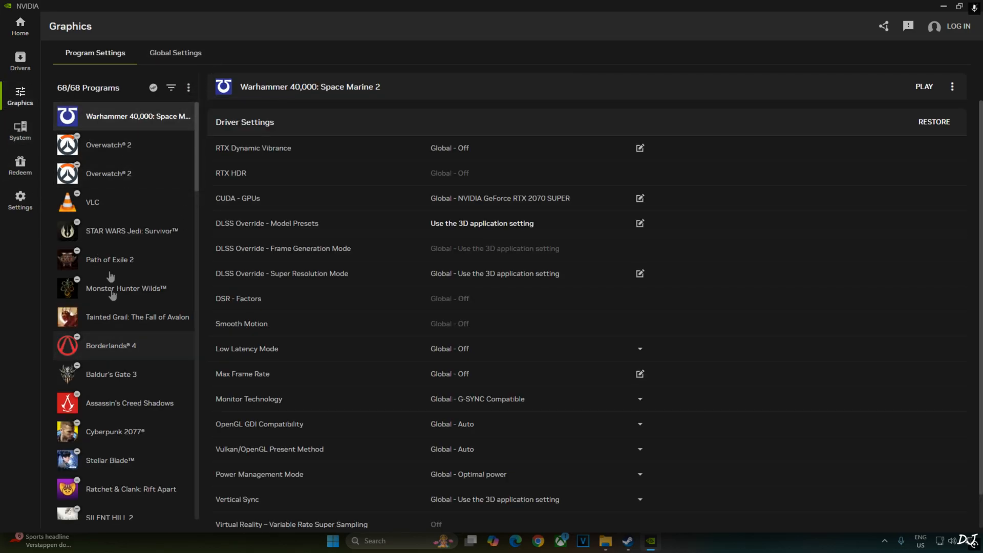
{"action": "mouse_move", "coordinate": [141, 131]}
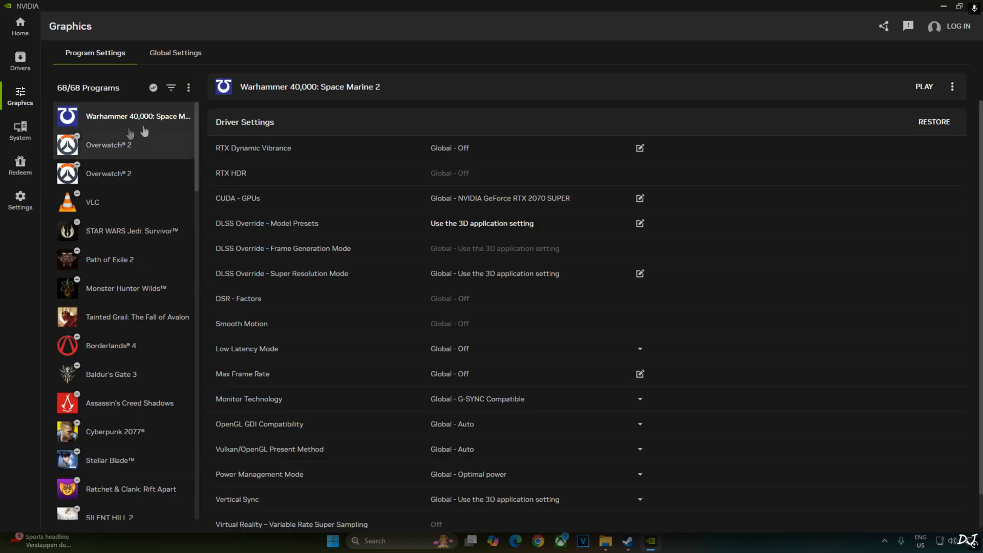
{"action": "scroll", "scroll_direction": "down", "scroll_amount": 3}
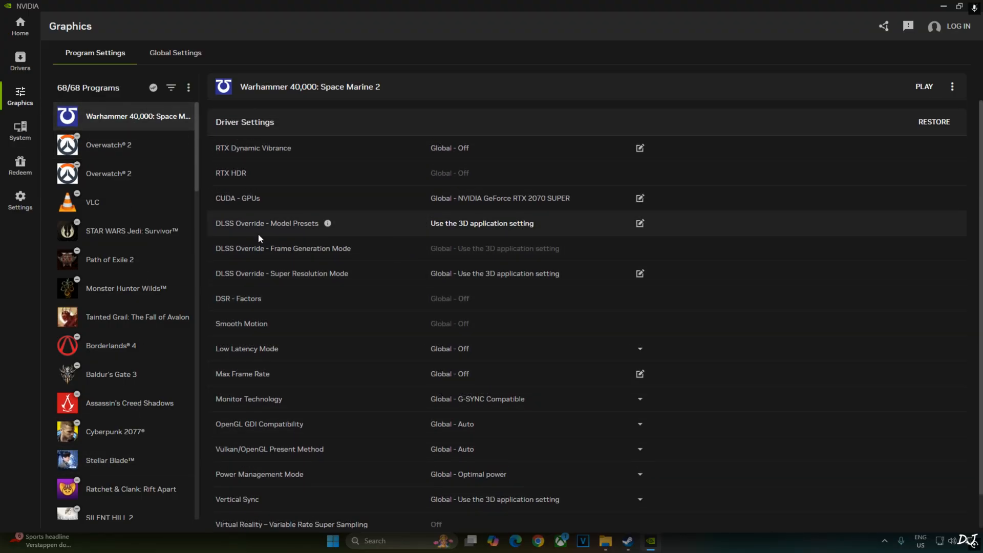
{"action": "left_click", "coordinate": [640, 223]}
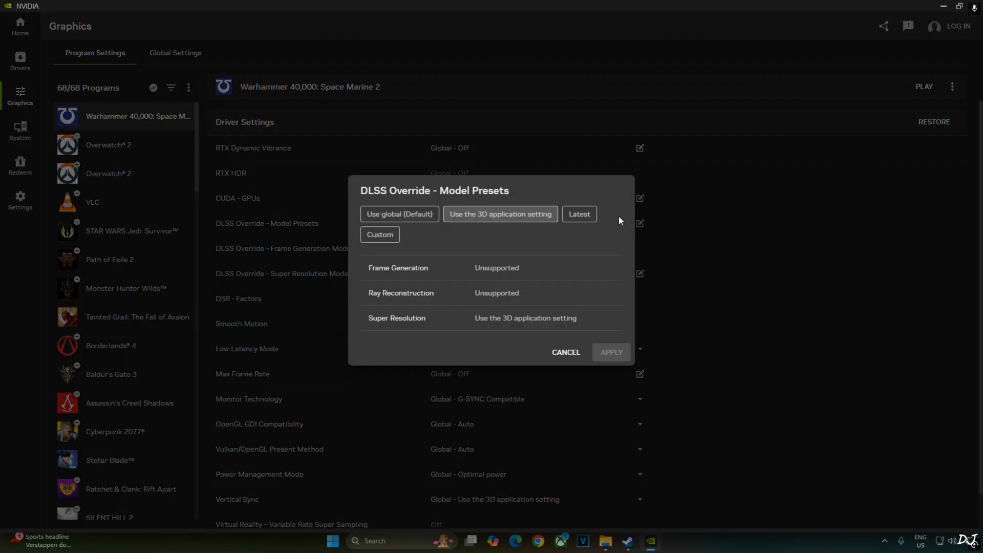
{"action": "left_click", "coordinate": [578, 214]}
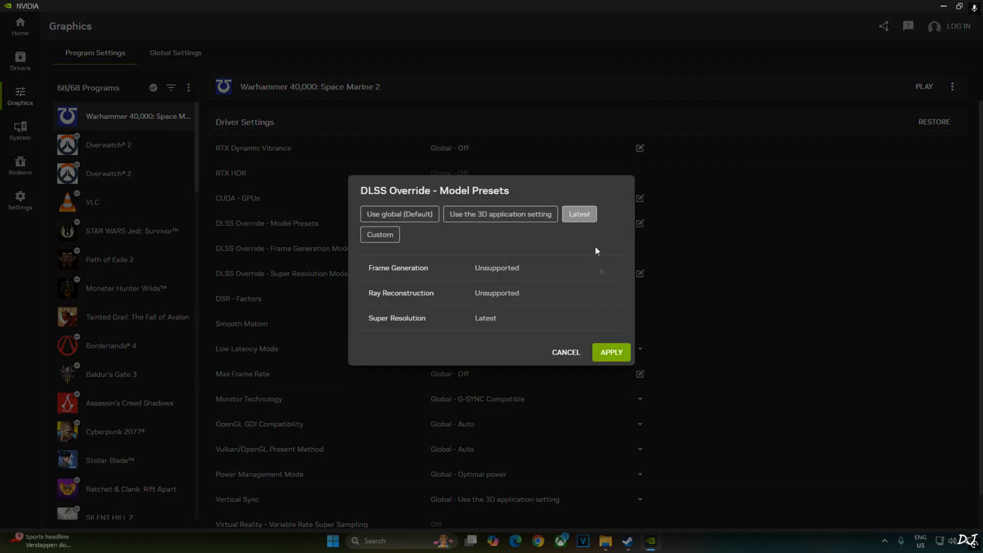
{"action": "left_click", "coordinate": [610, 352]}
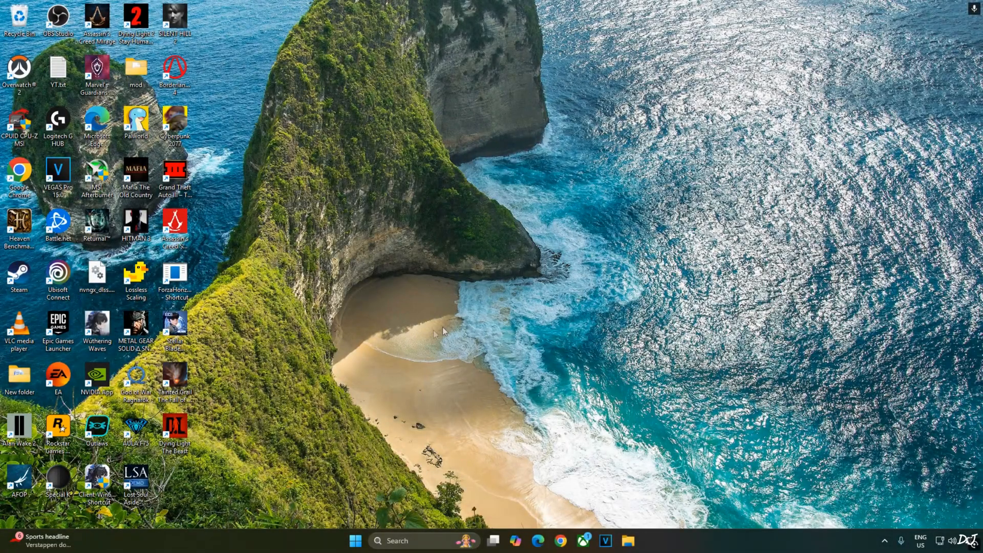
{"action": "mouse_move", "coordinate": [351, 349]}
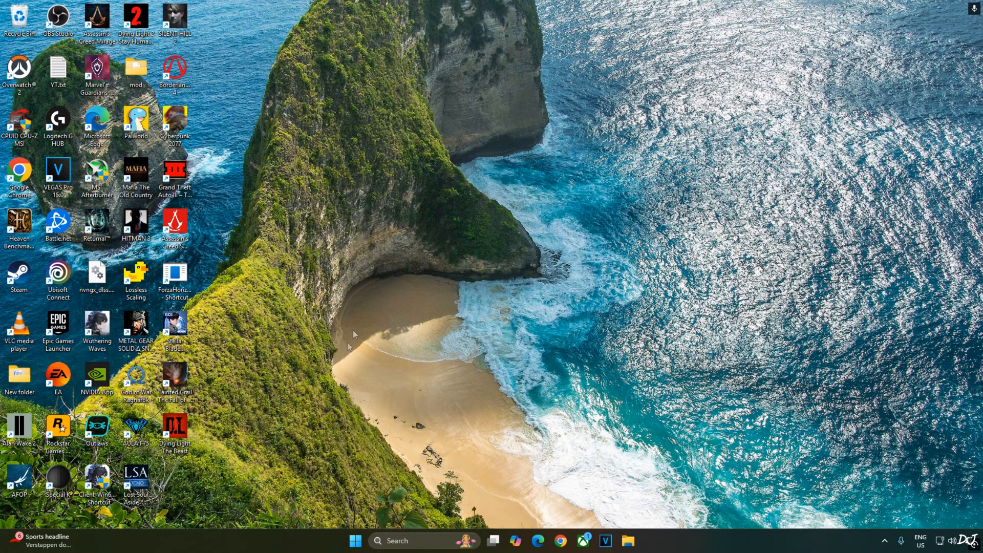
- Show the Display > Graphics settings with GPU scheduling and variable refresh rate on
{"action": "right_click", "coordinate": [355, 334]}
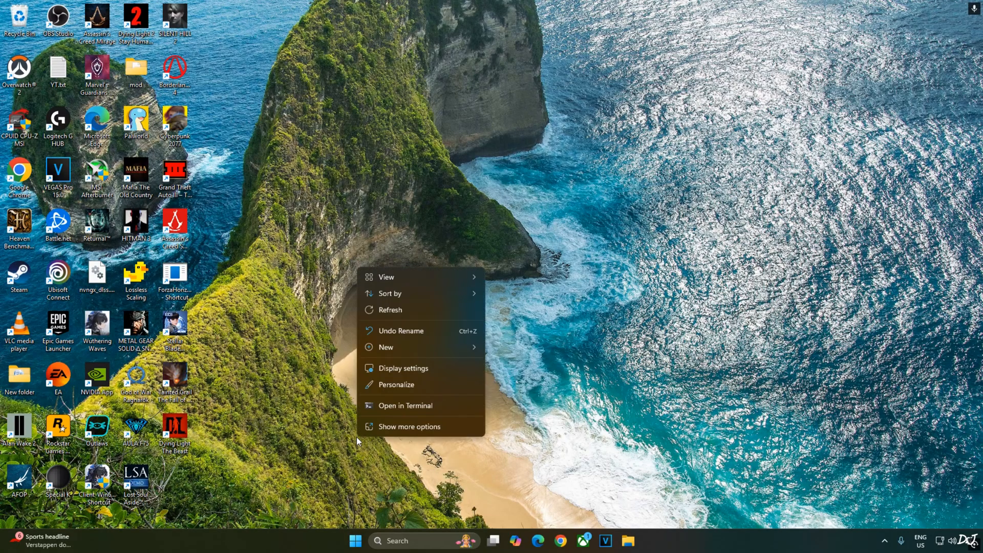
{"action": "left_click", "coordinate": [404, 368]}
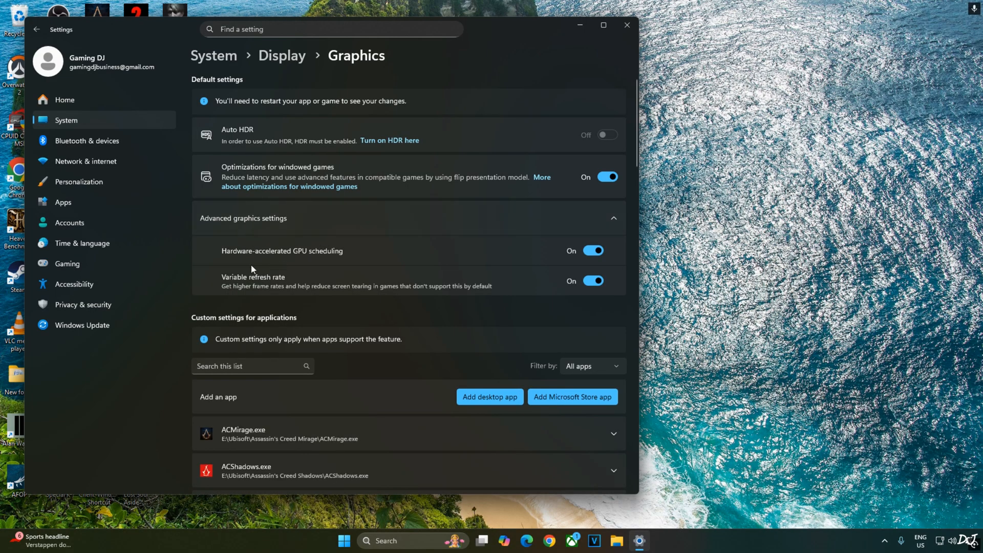
{"action": "mouse_move", "coordinate": [486, 260]}
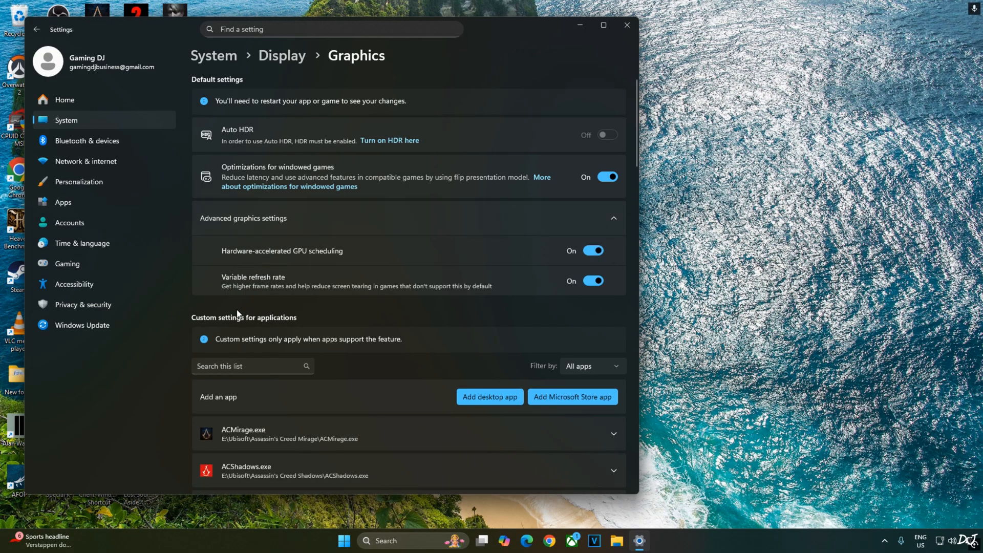
{"action": "left_click", "coordinate": [344, 541]}
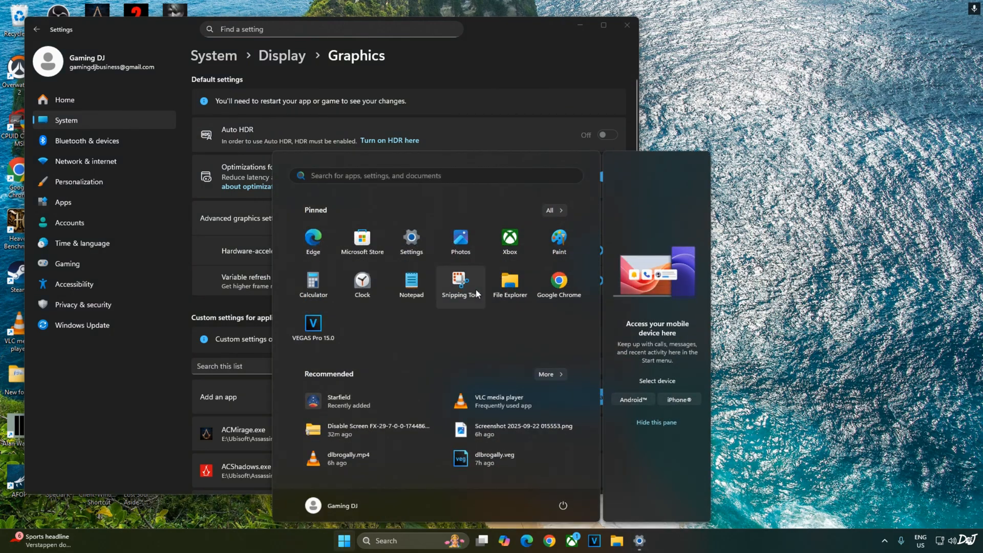
- Launch NVIDIA Control Panel from Start search 'nv' and force Vertical sync On for Space Marine 2
{"action": "type", "text": "nv"}
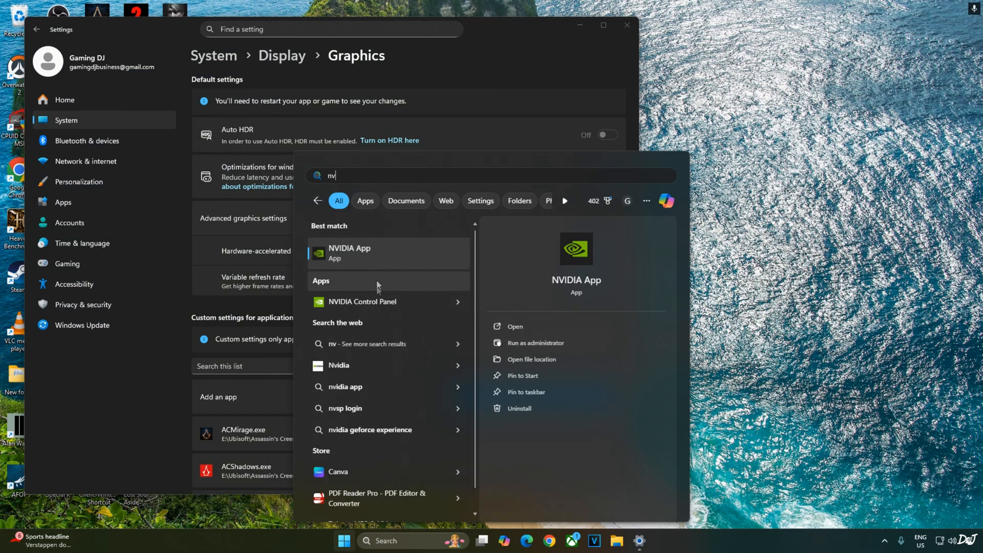
{"action": "left_click", "coordinate": [361, 302]}
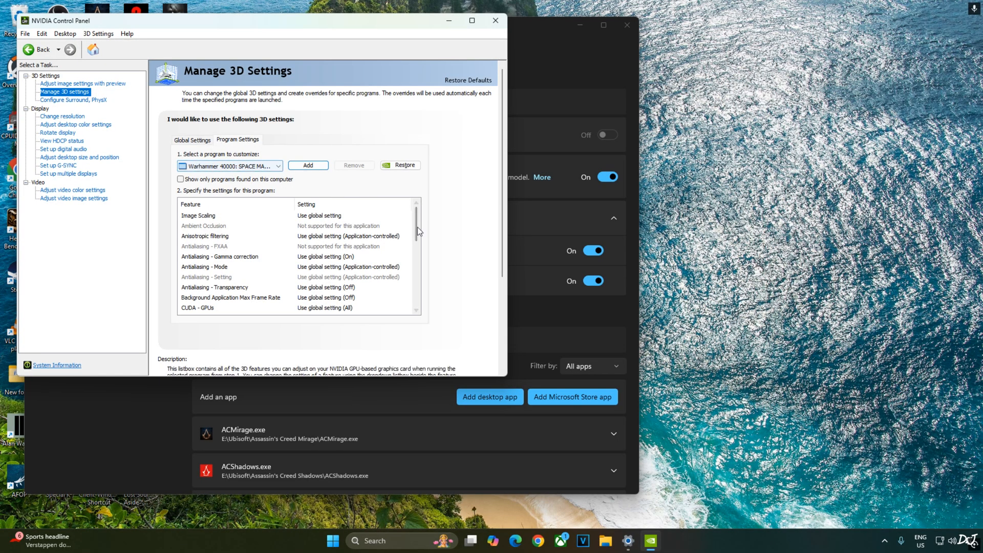
{"action": "scroll", "scroll_direction": "down", "scroll_amount": 3}
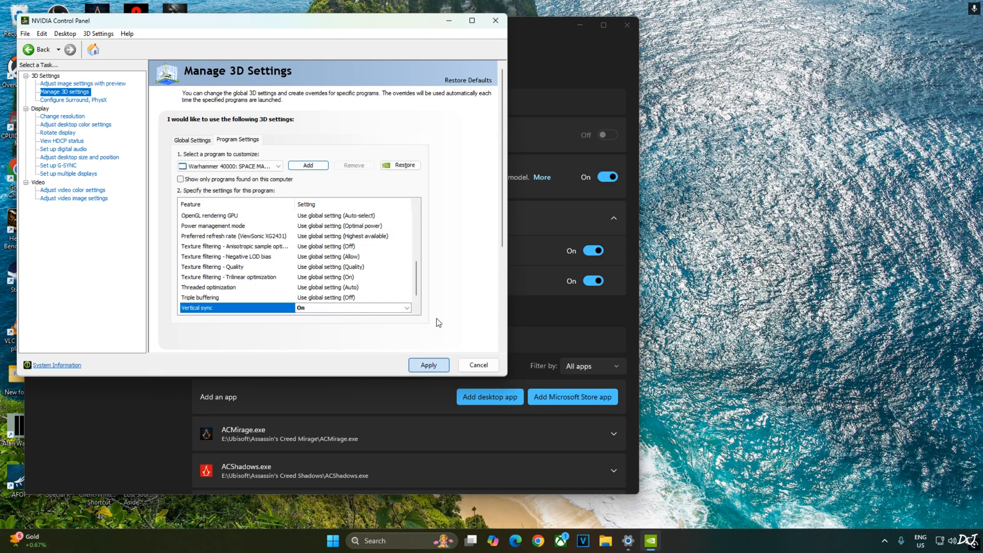
{"action": "mouse_move", "coordinate": [69, 170]}
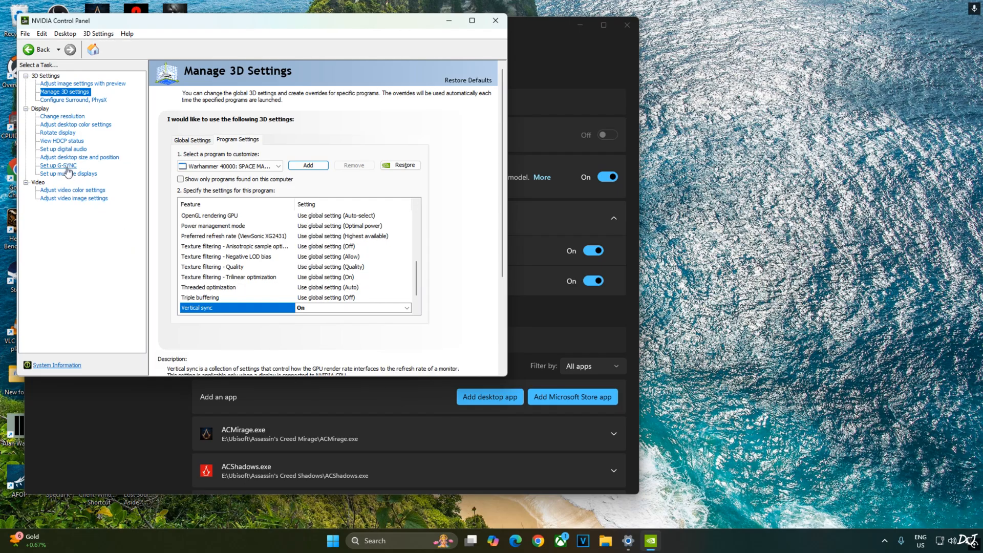
- Enable G-SYNC for full-screen mode on the Set up G-SYNC page
{"action": "left_click", "coordinate": [57, 165]}
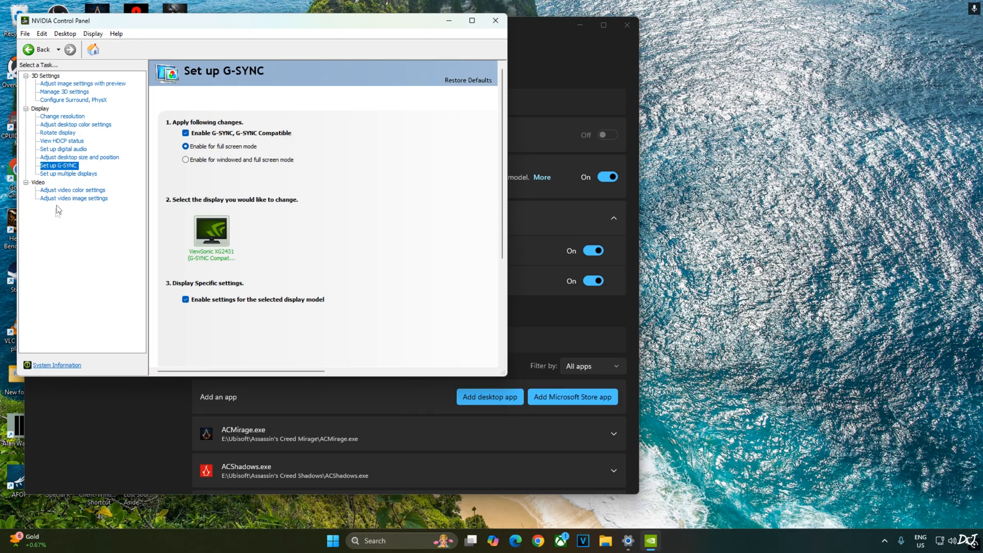
{"action": "mouse_move", "coordinate": [64, 239]}
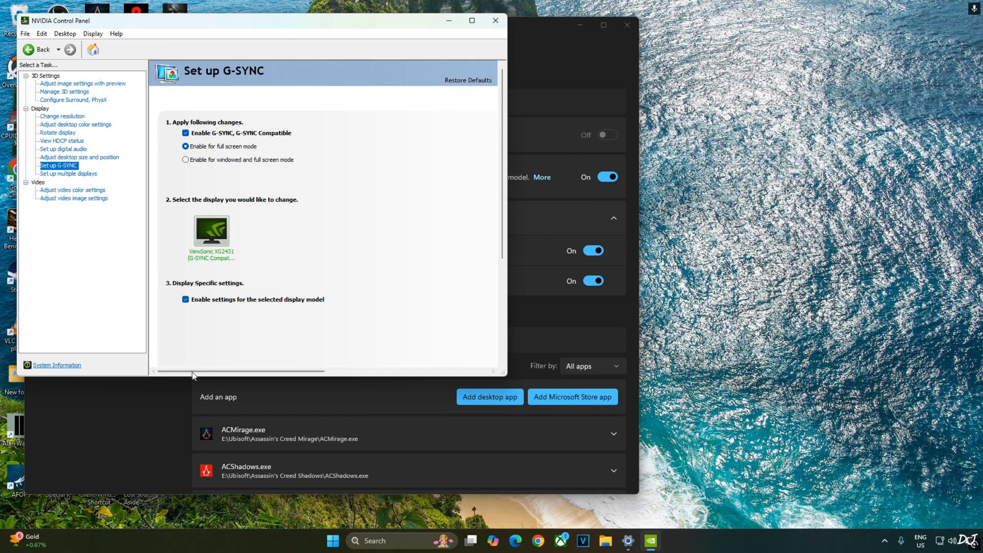
{"action": "left_click", "coordinate": [92, 34]}
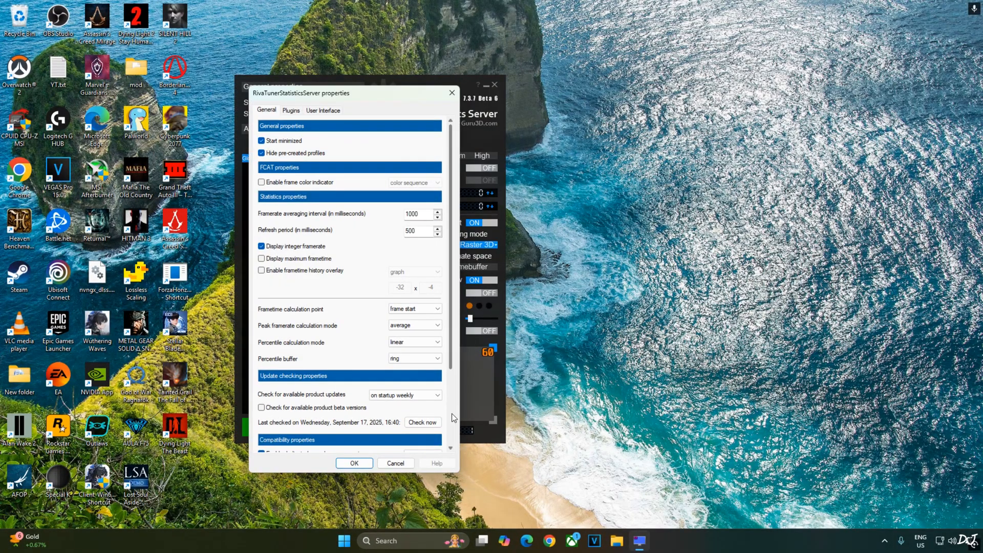
- Scroll RTSS General properties to the compatibility and injection settings with Microsoft Detours API hooking
{"action": "scroll", "scroll_direction": "down", "scroll_amount": 3}
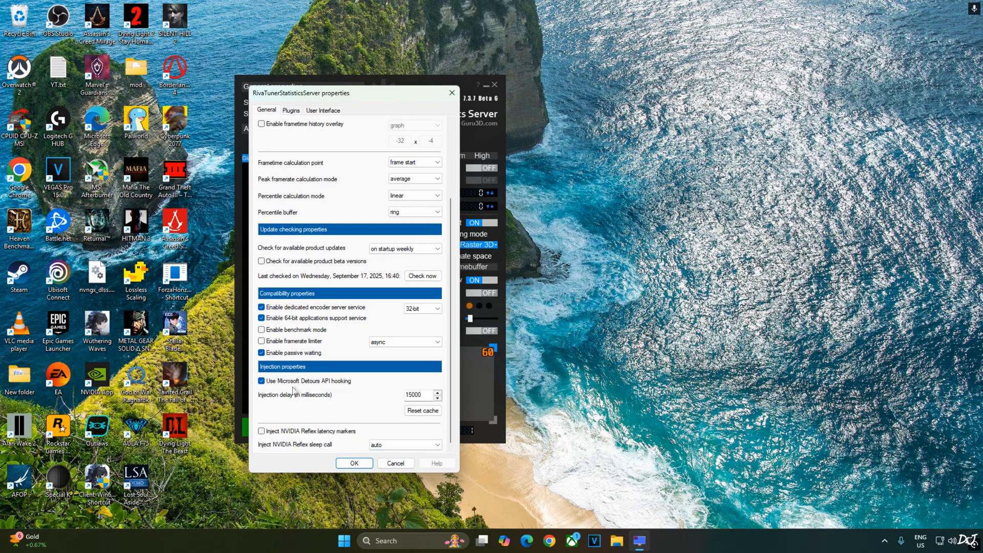
{"action": "mouse_move", "coordinate": [344, 393]}
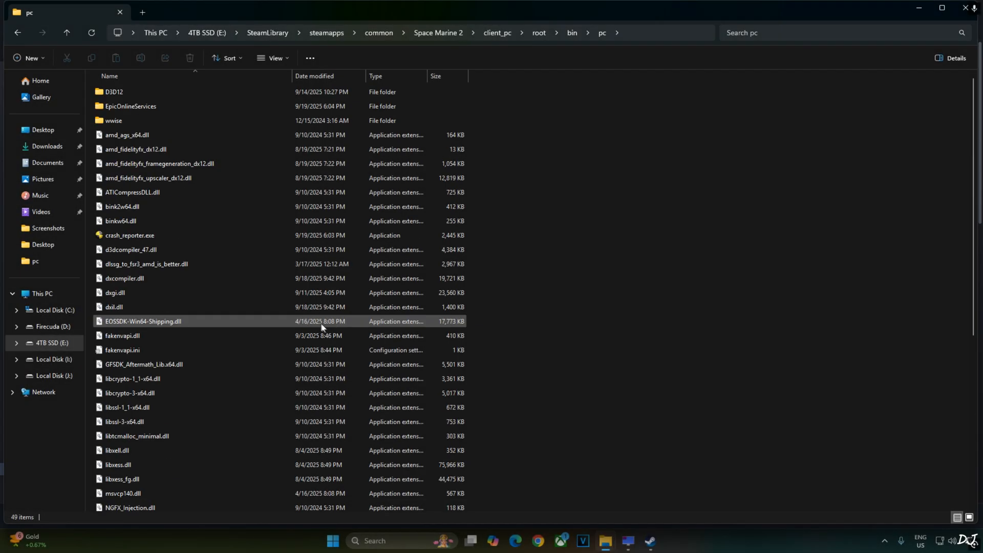
- Launch Space Marine 2 via rungame.bat in the client_pc\root\bin\pc folder
{"action": "scroll", "scroll_direction": "down", "scroll_amount": 3}
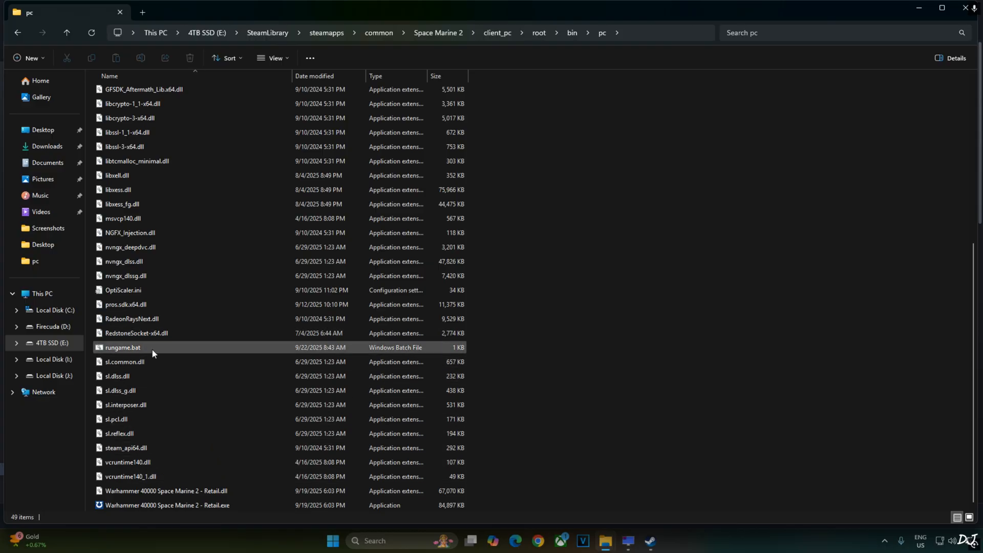
{"action": "mouse_move", "coordinate": [134, 349]}
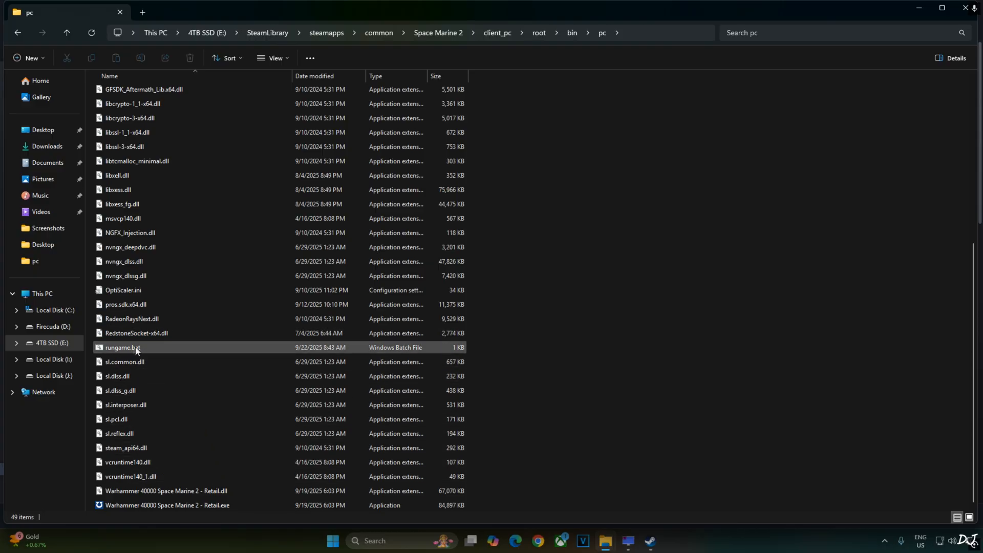
{"action": "double_click", "coordinate": [121, 347]}
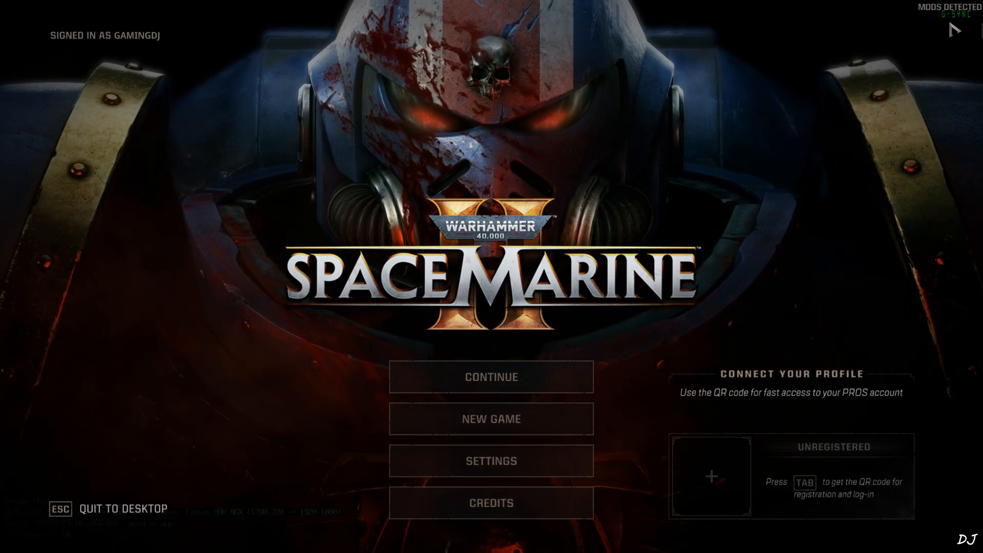
{"action": "mouse_move", "coordinate": [491, 461]}
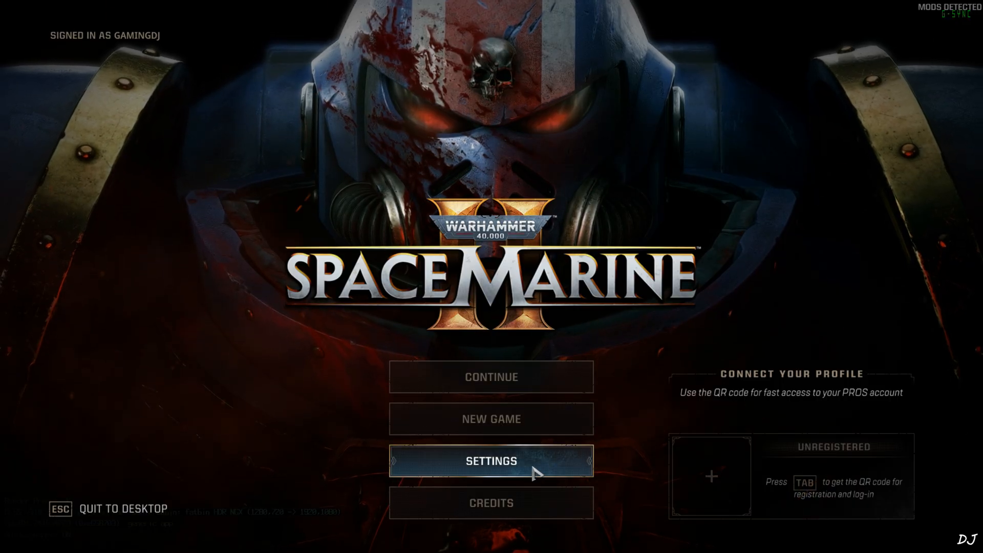
- In Video settings set Motion Blur Intensity OFF and review Quality options at HIGH
{"action": "left_click", "coordinate": [491, 460]}
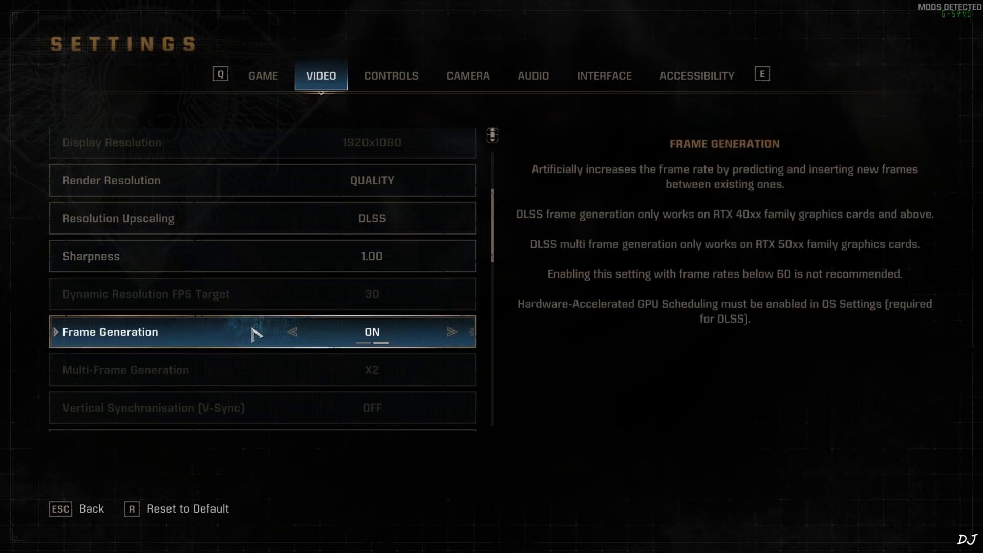
{"action": "scroll", "scroll_direction": "down", "scroll_amount": 3}
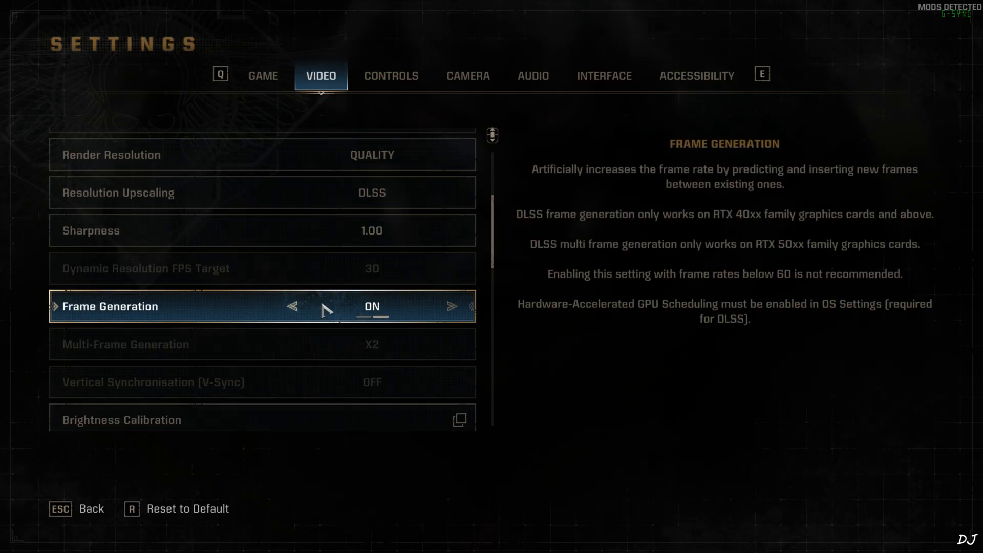
{"action": "scroll", "scroll_direction": "down", "scroll_amount": 3}
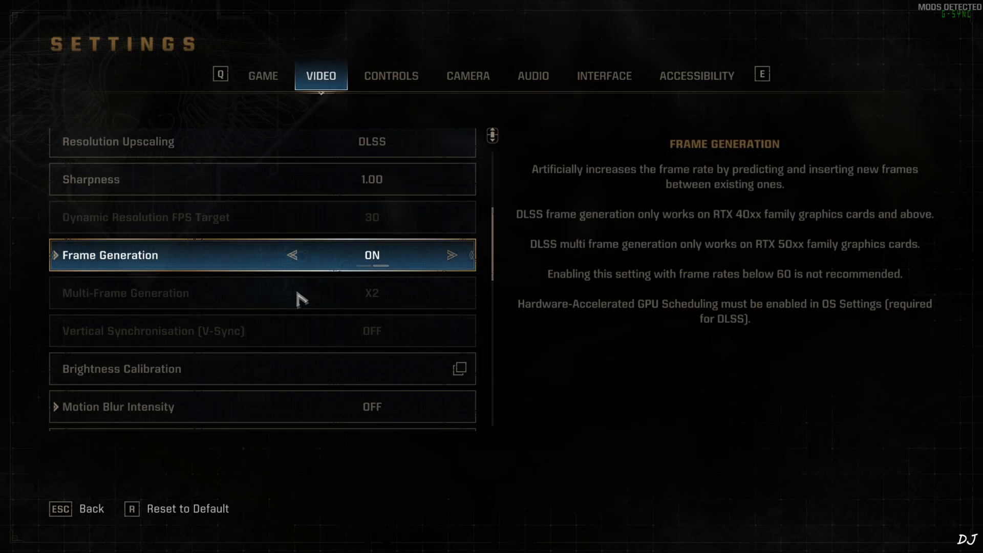
{"action": "scroll", "scroll_direction": "down", "scroll_amount": 3}
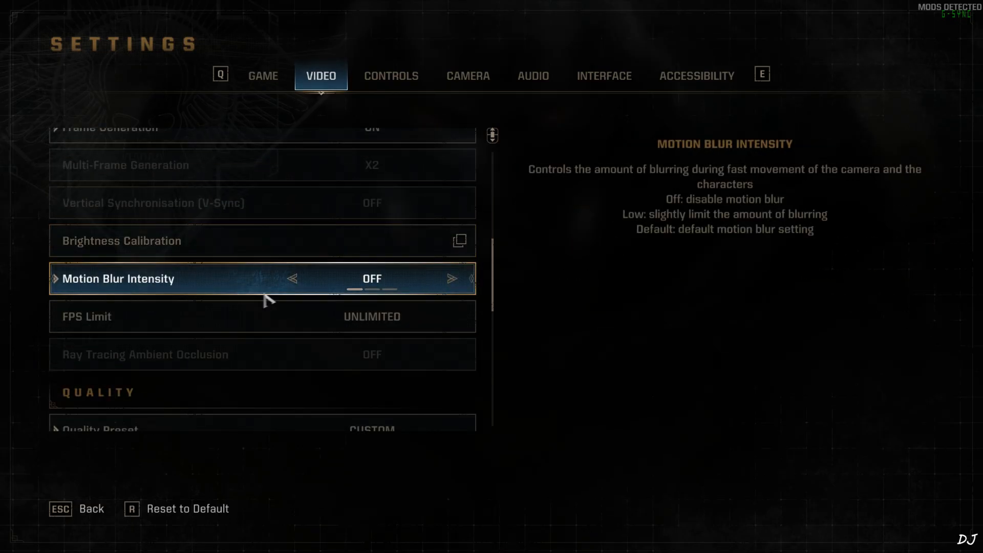
{"action": "scroll", "scroll_direction": "down", "scroll_amount": 3}
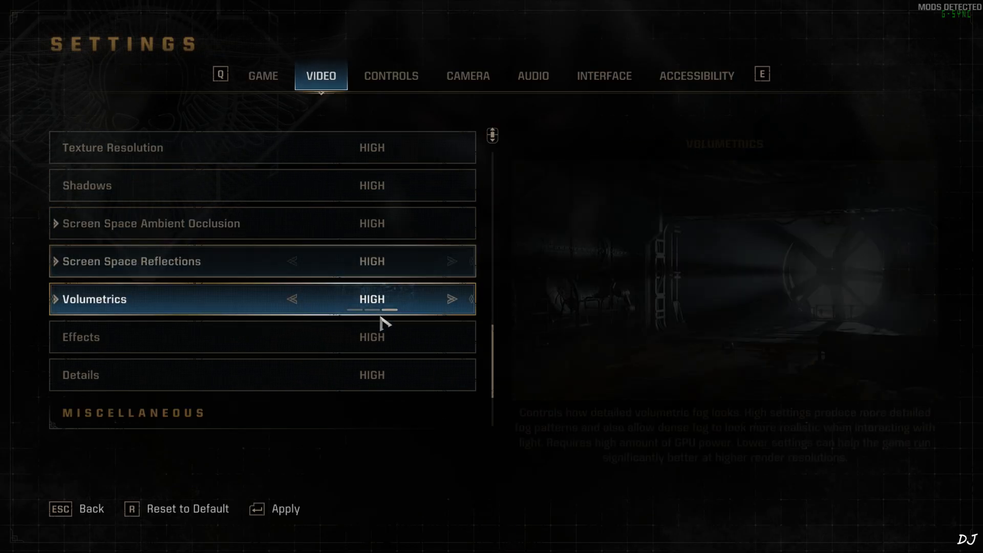
{"action": "scroll", "scroll_direction": "down", "scroll_amount": 3}
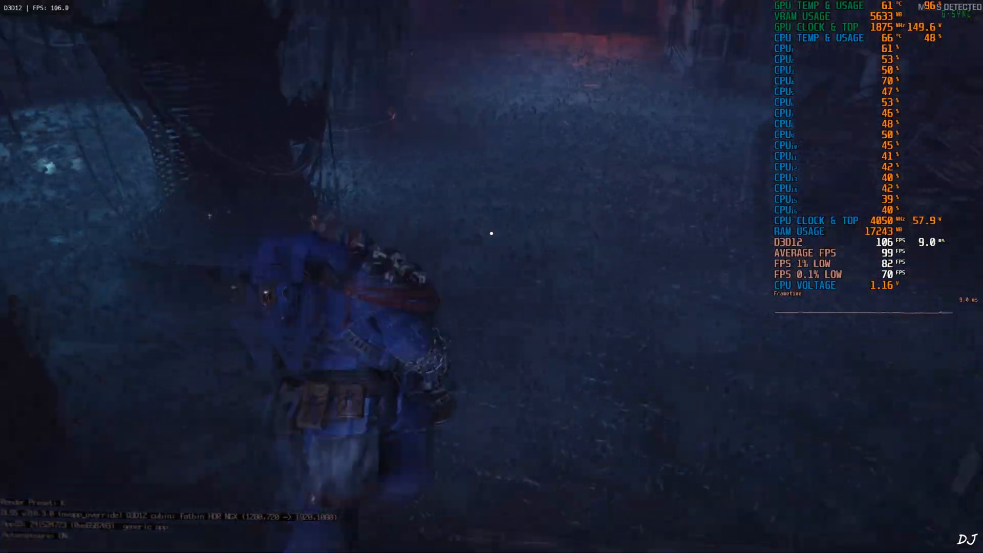
- Play the mission firing the weapon near 100 FPS, then bring up the OptiScaler overlay with Insert
{"action": "left_click", "coordinate": [492, 234]}
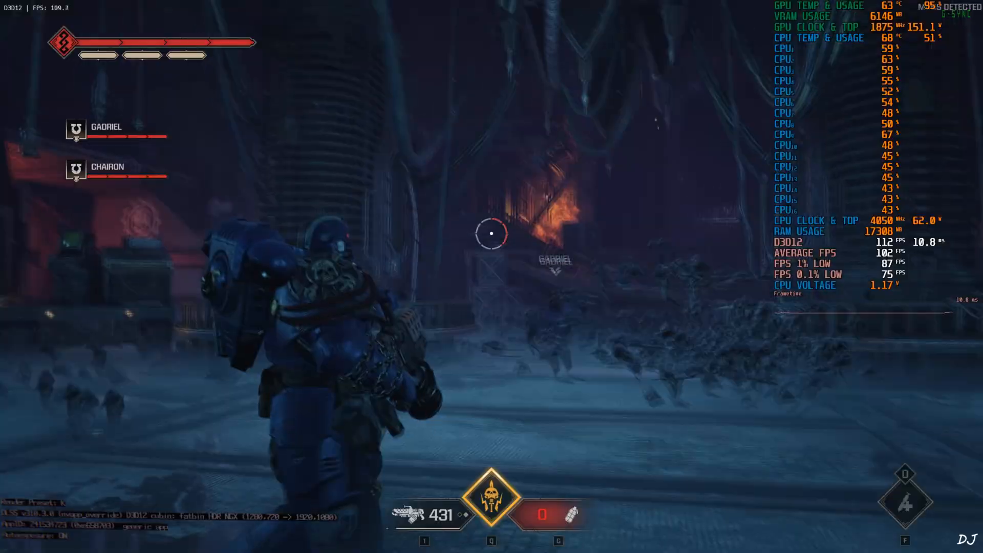
{"action": "left_click", "coordinate": [492, 234]}
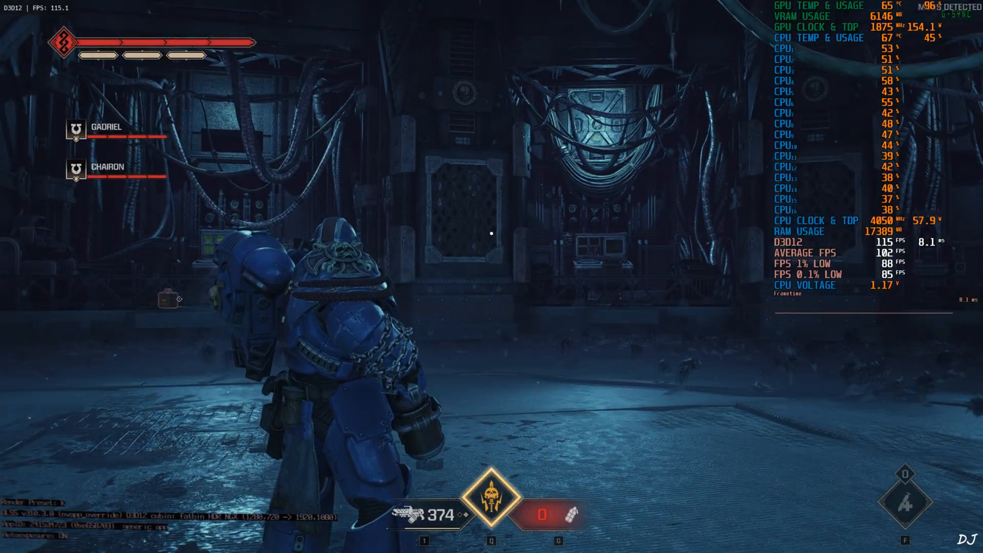
{"action": "key", "text": "insert"}
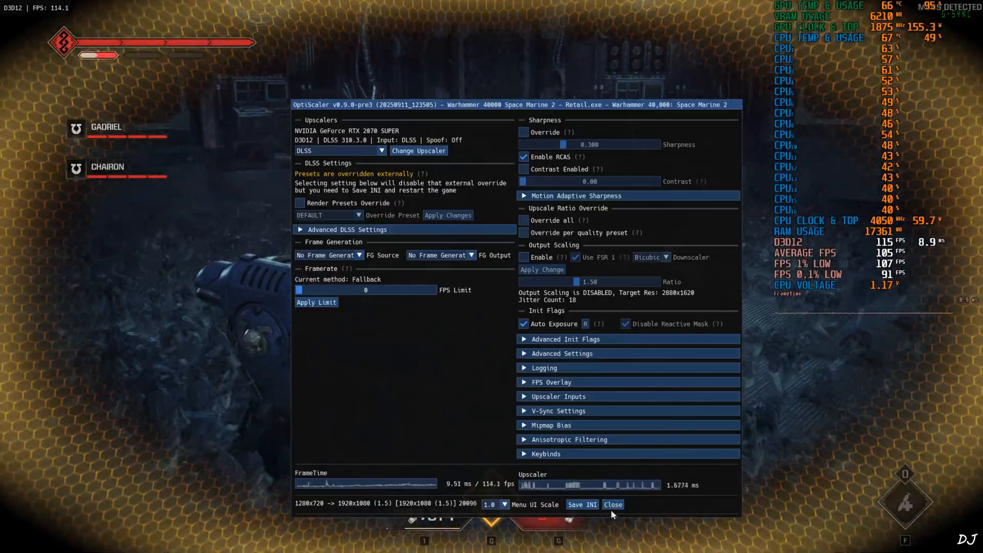
- Set OptiScaler's FG Source to Nukem's DLSSG and close the overlay
{"action": "left_click", "coordinate": [612, 504]}
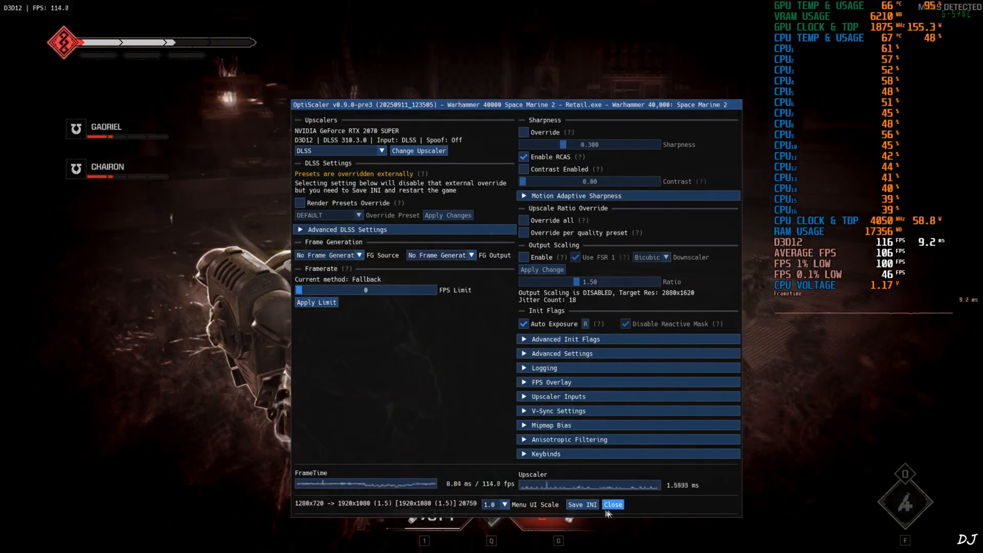
{"action": "left_click", "coordinate": [613, 504]}
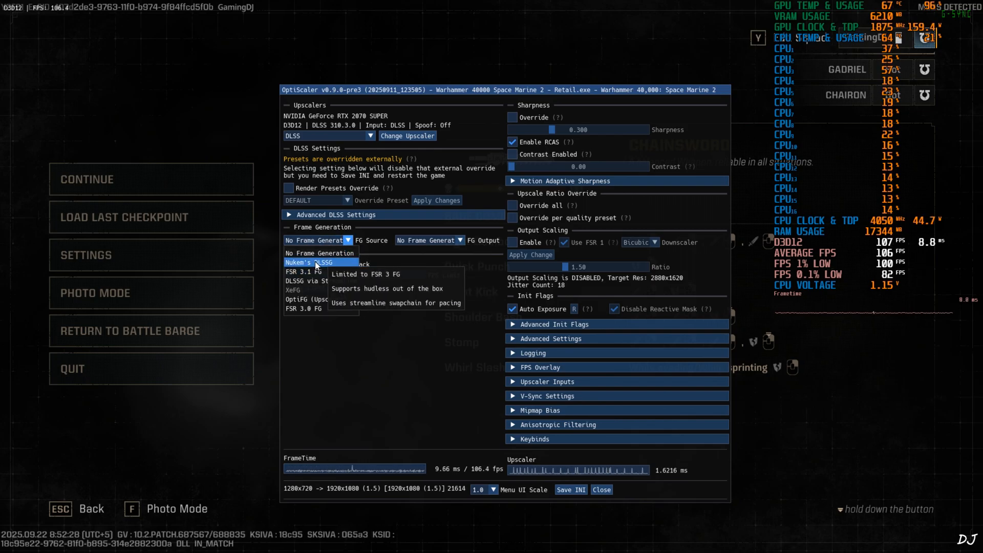
{"action": "left_click", "coordinate": [319, 262]}
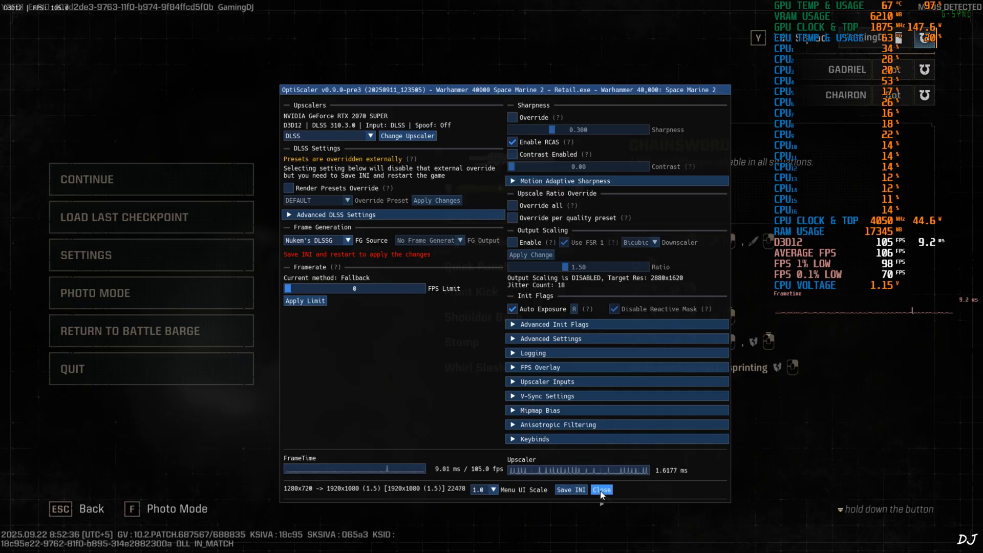
{"action": "left_click", "coordinate": [600, 489]}
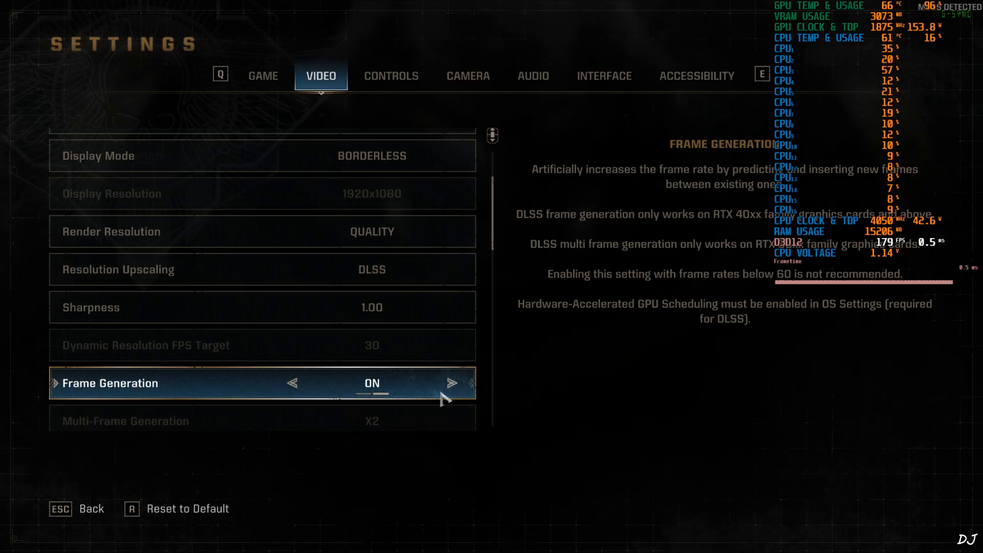
- Apply DLSS upscaling at Quality with Frame Generation ON in the game's Video settings
{"action": "key", "text": "Escape"}
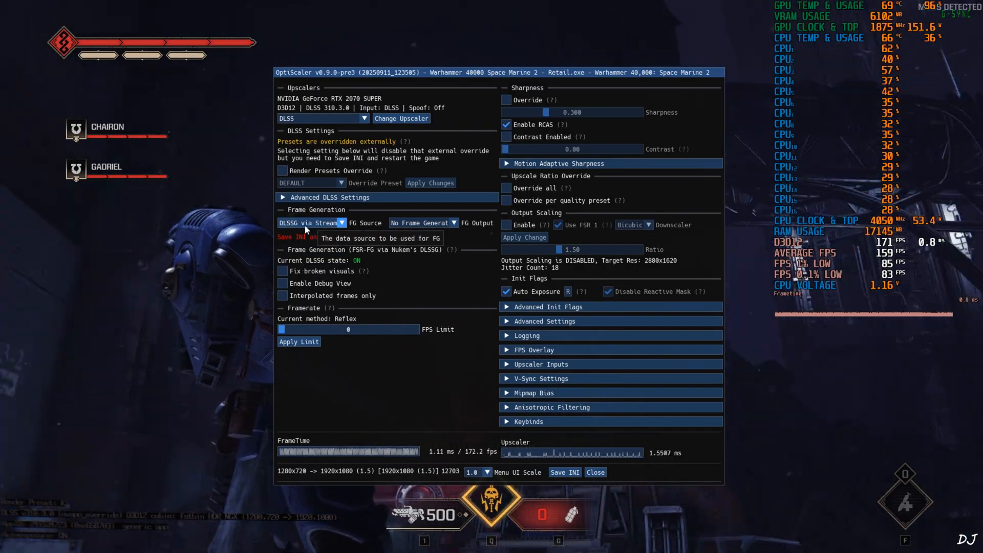
- Set OptiScaler's FG Output to XeFG and save the INI
{"action": "left_click", "coordinate": [422, 223]}
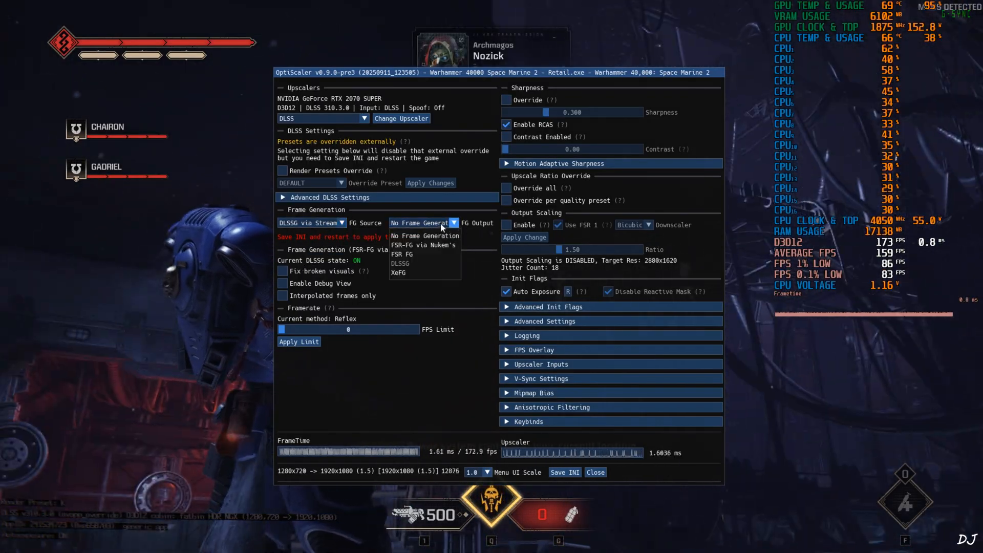
{"action": "left_click", "coordinate": [399, 272]}
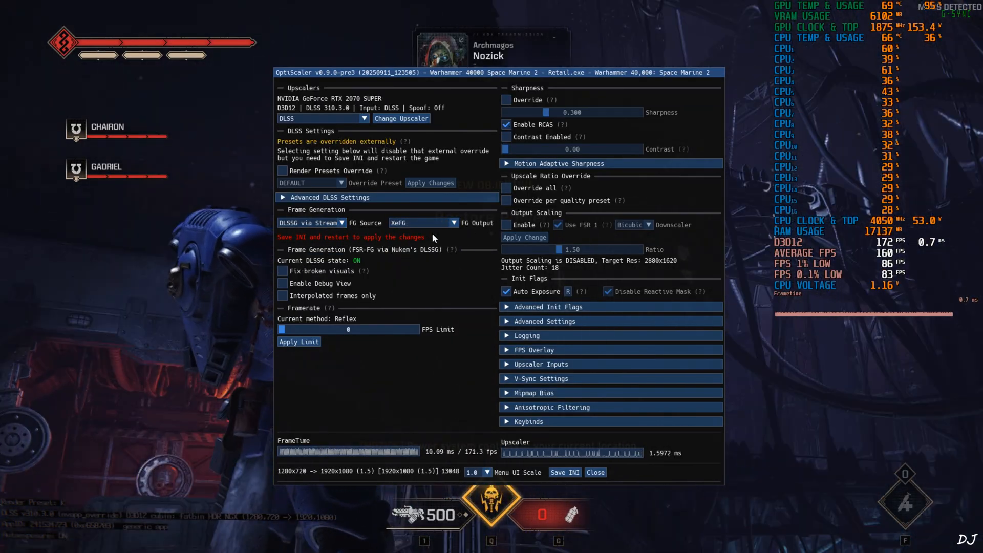
{"action": "left_click", "coordinate": [563, 472]}
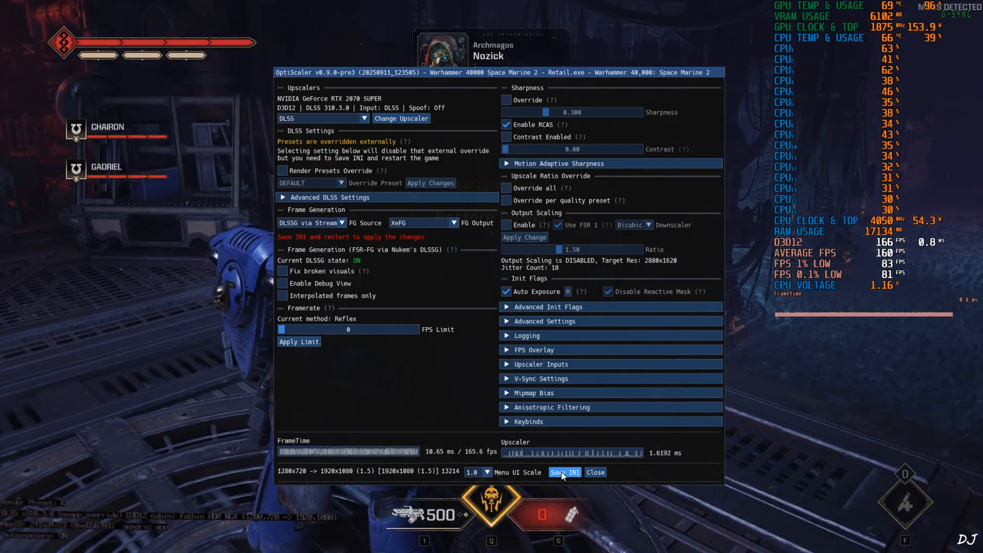
{"action": "left_click", "coordinate": [594, 472]}
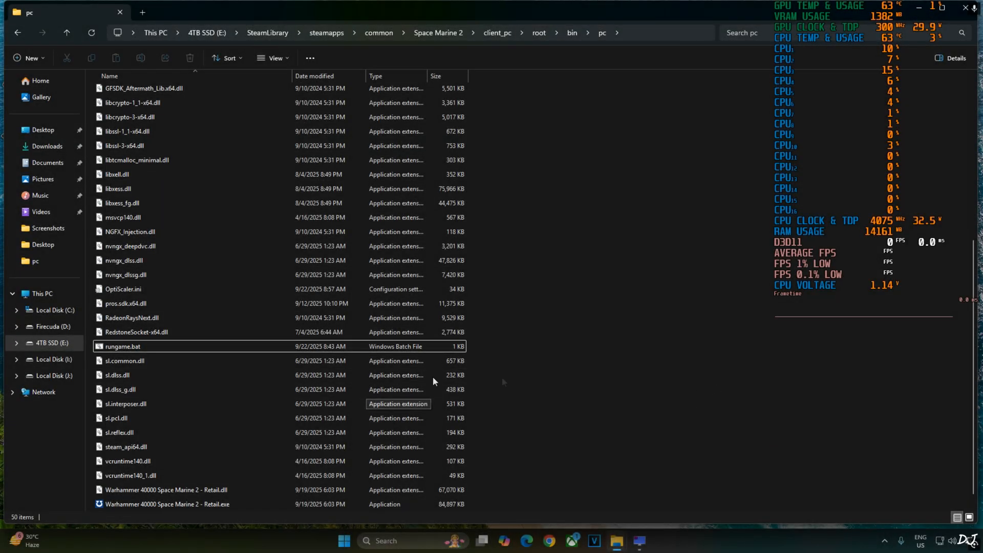
- Relaunch the game from rungame.bat in the bin\pc folder
{"action": "right_click", "coordinate": [122, 346]}
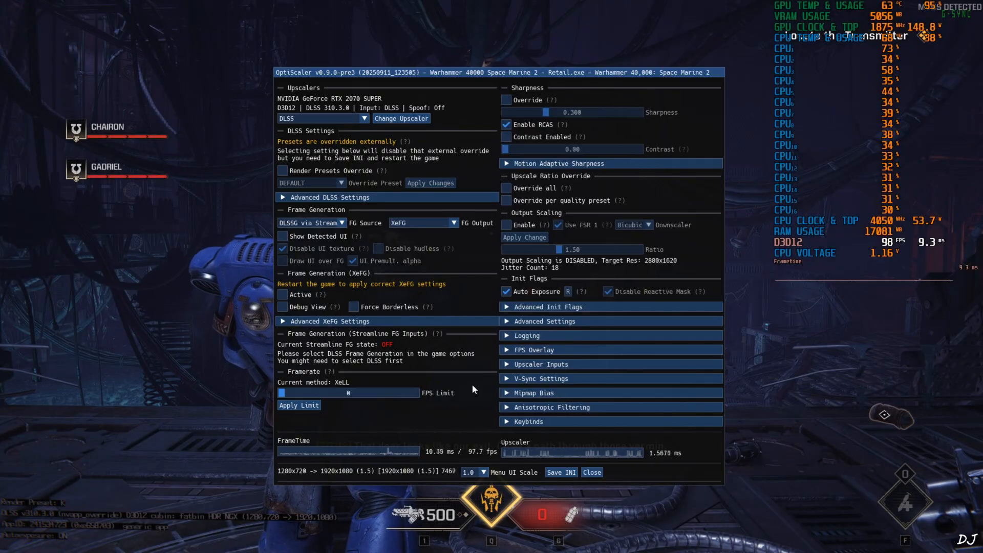
- Activate XeFG frame generation with Debug View off, close, then save the INI
{"action": "left_click", "coordinate": [282, 295]}
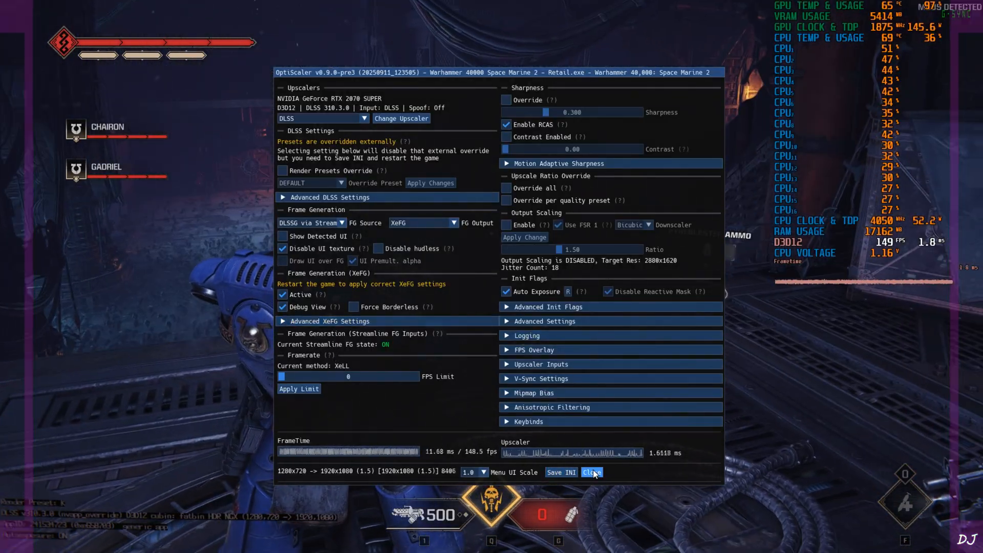
{"action": "left_click", "coordinate": [590, 471]}
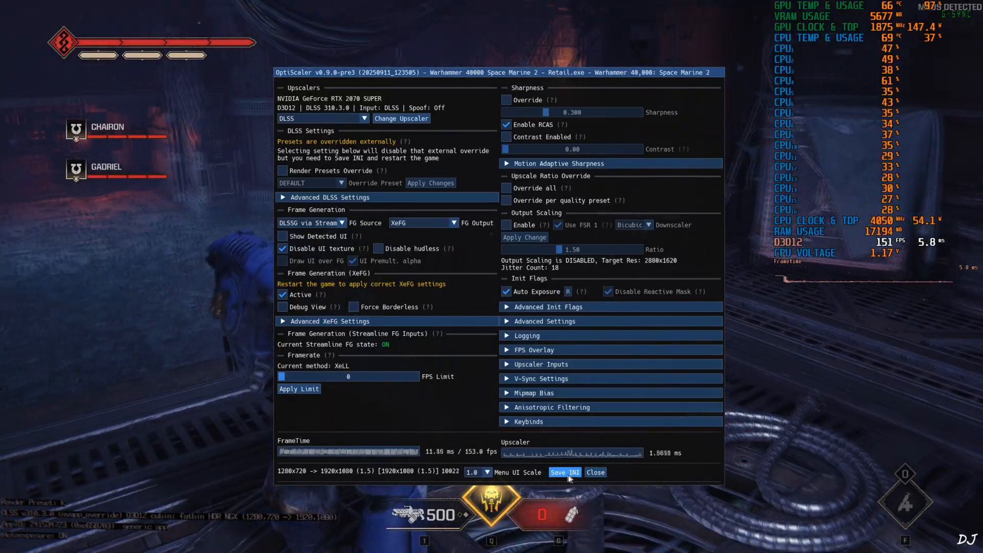
{"action": "left_click", "coordinate": [594, 471]}
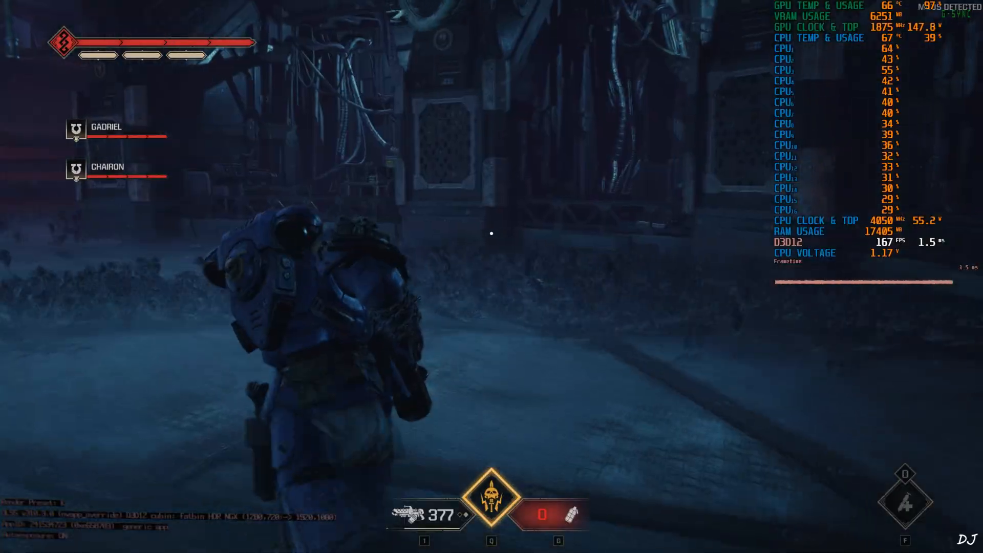
- Fire the flamer at enemies during the mission while the FPS counter holds near 160
{"action": "left_click", "coordinate": [492, 233]}
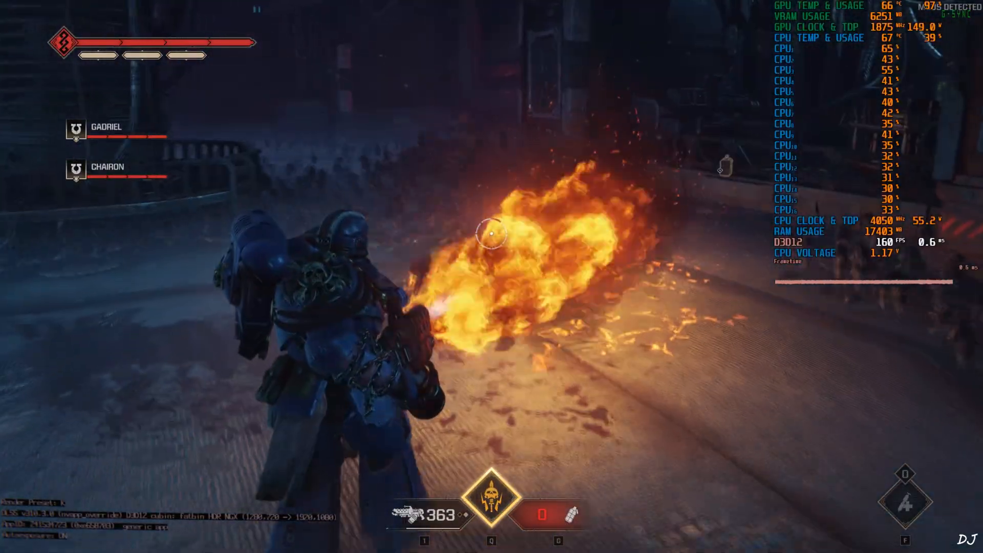
{"action": "left_click", "coordinate": [492, 233]}
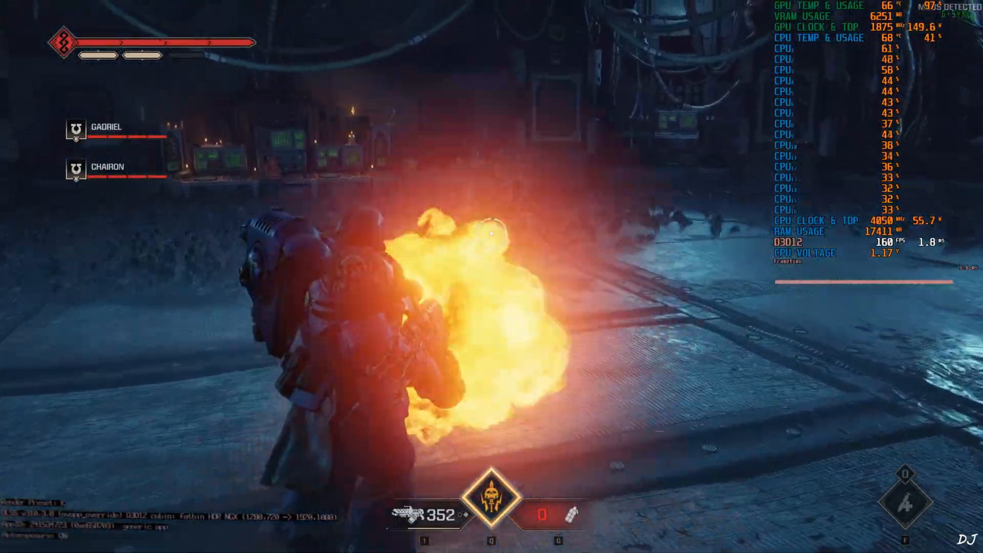
{"action": "left_click", "coordinate": [491, 234]}
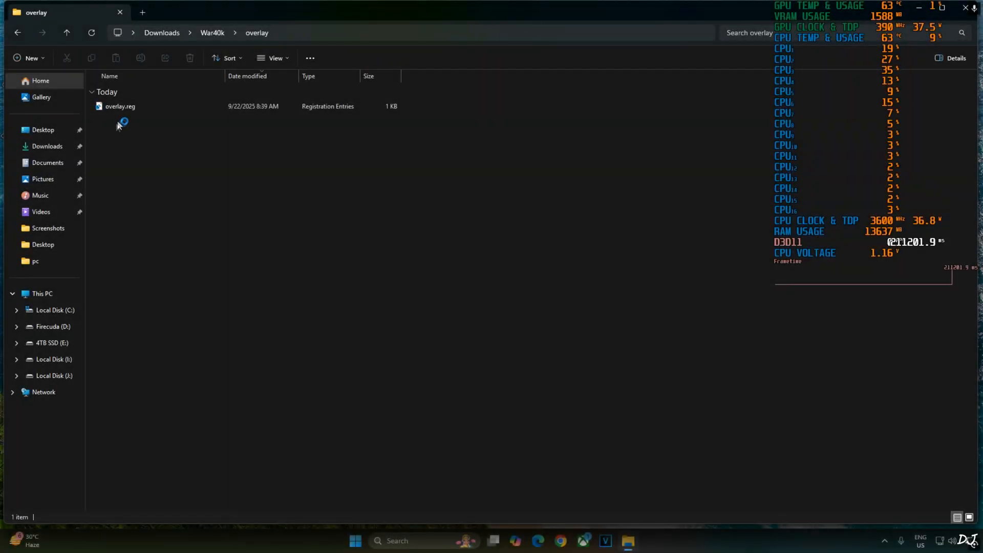
- Check overlay.reg in Notepad, then merge it into the registry and dismiss the success message
{"action": "right_click", "coordinate": [120, 106]}
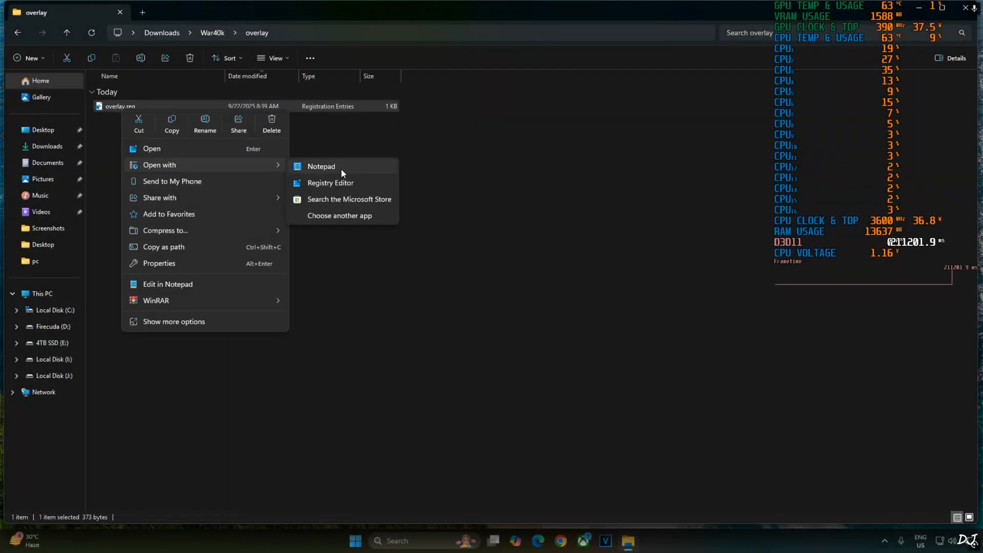
{"action": "left_click", "coordinate": [321, 166]}
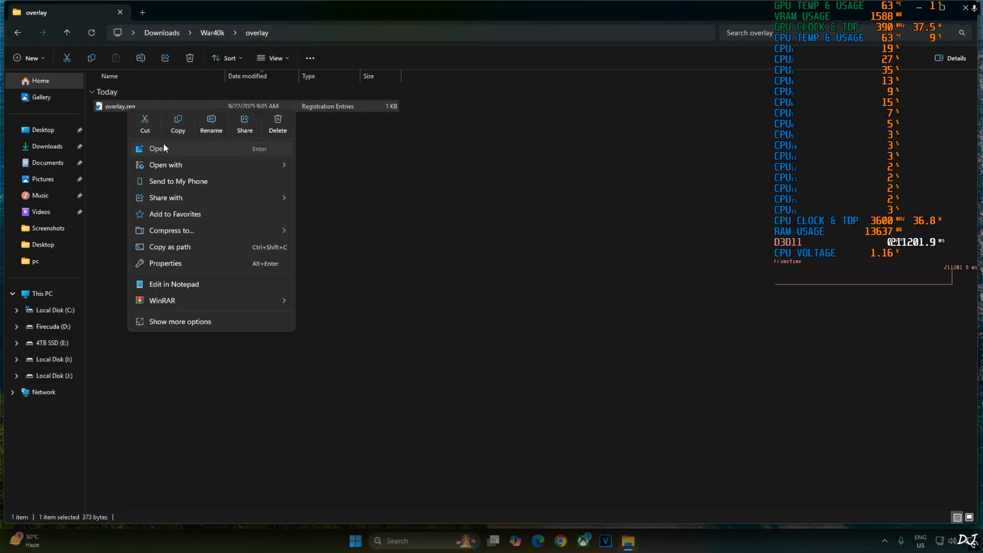
{"action": "left_click", "coordinate": [157, 149]}
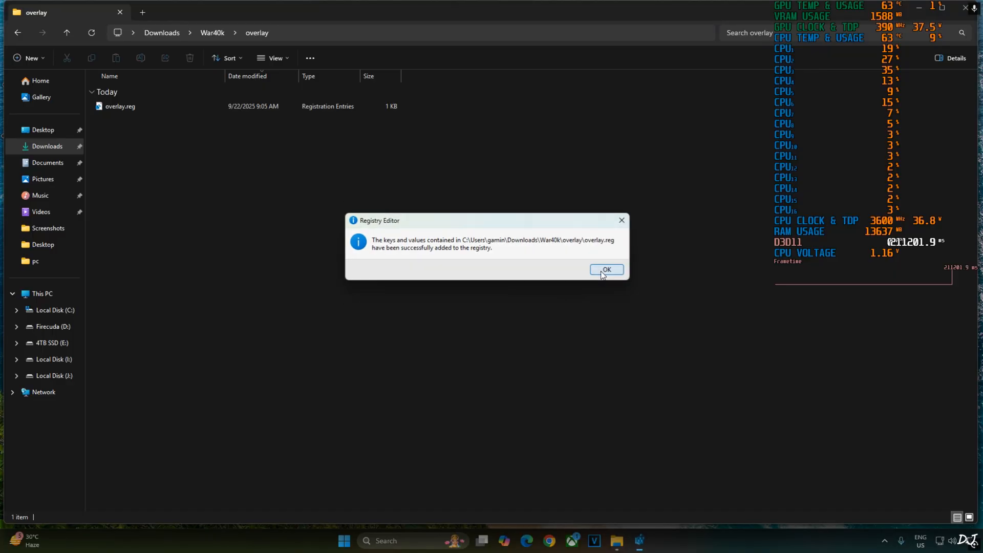
{"action": "left_click", "coordinate": [604, 269]}
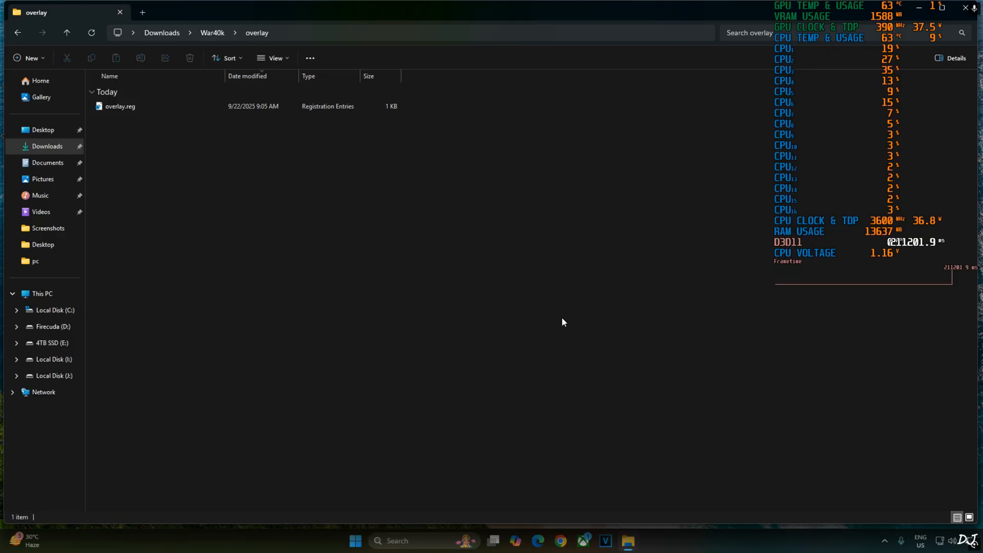